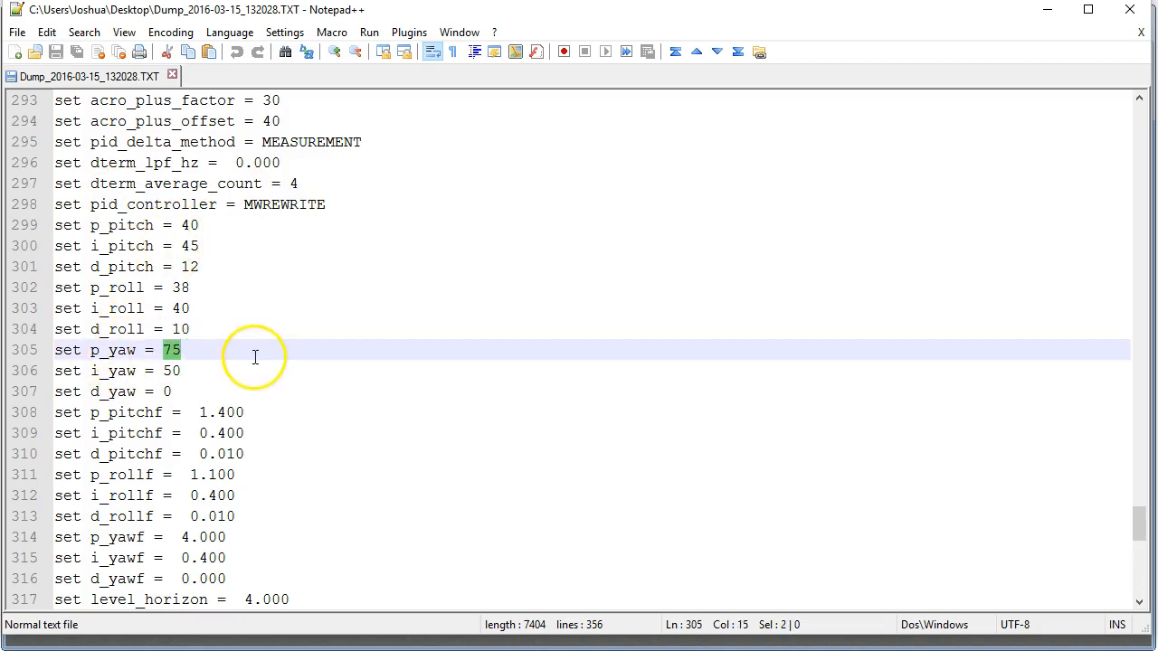
- Load the flight log and start playback so the gyro roll, pitch and yaw traces run
left_click(244, 351)
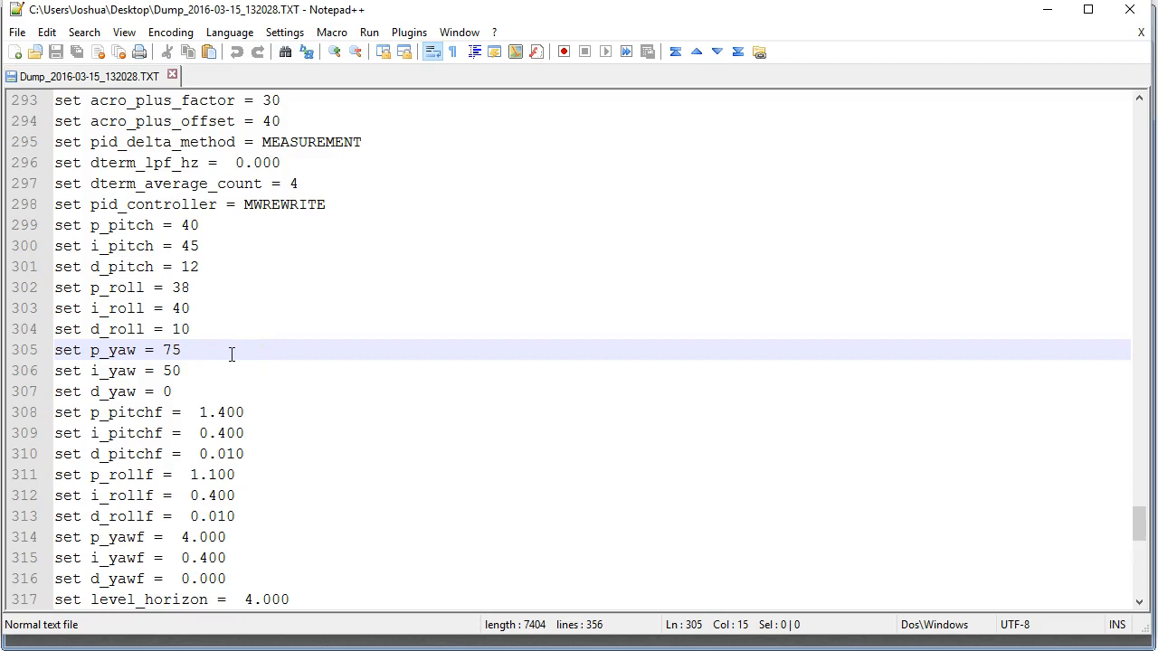
mouse_move(213, 365)
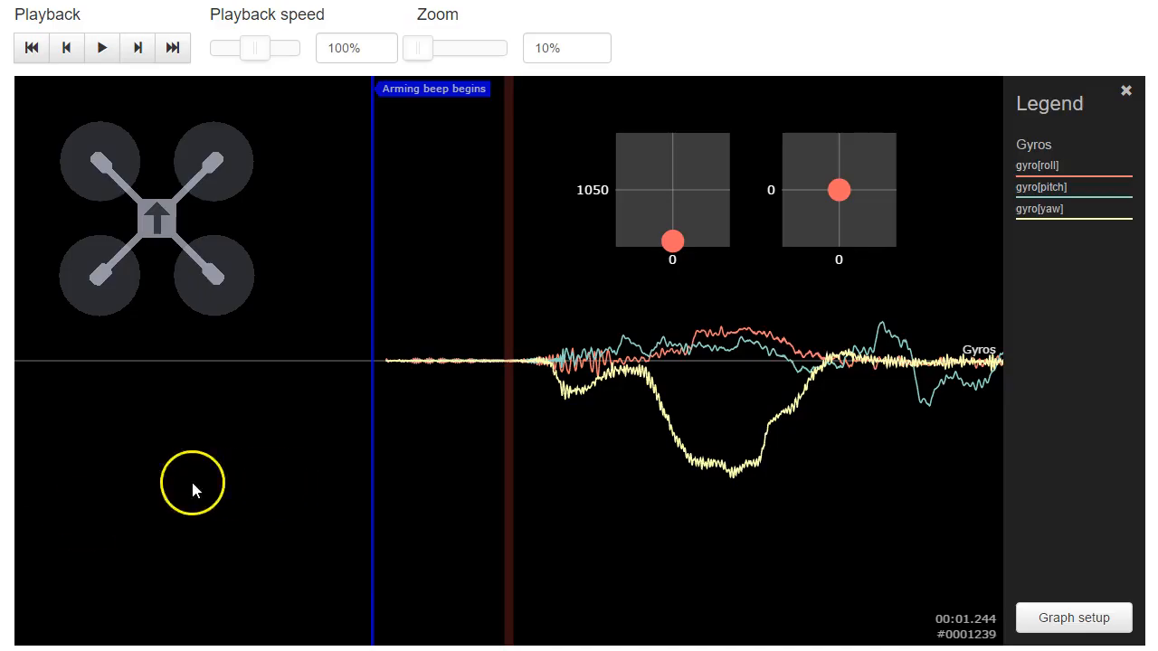
mouse_move(665, 559)
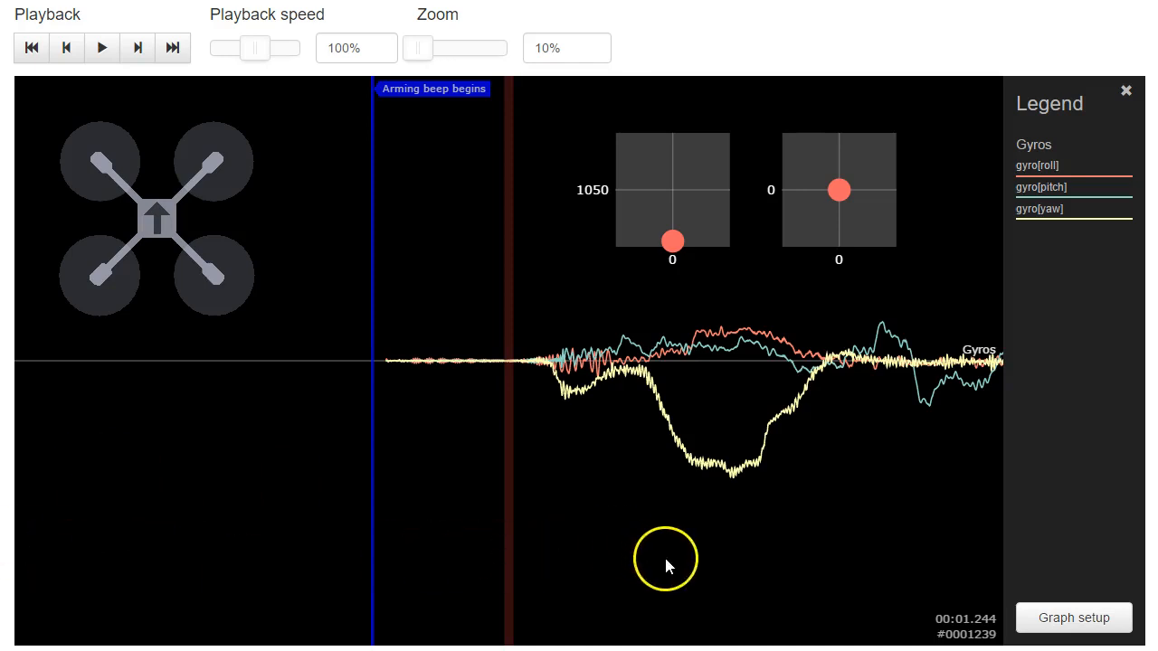
left_click(101, 47)
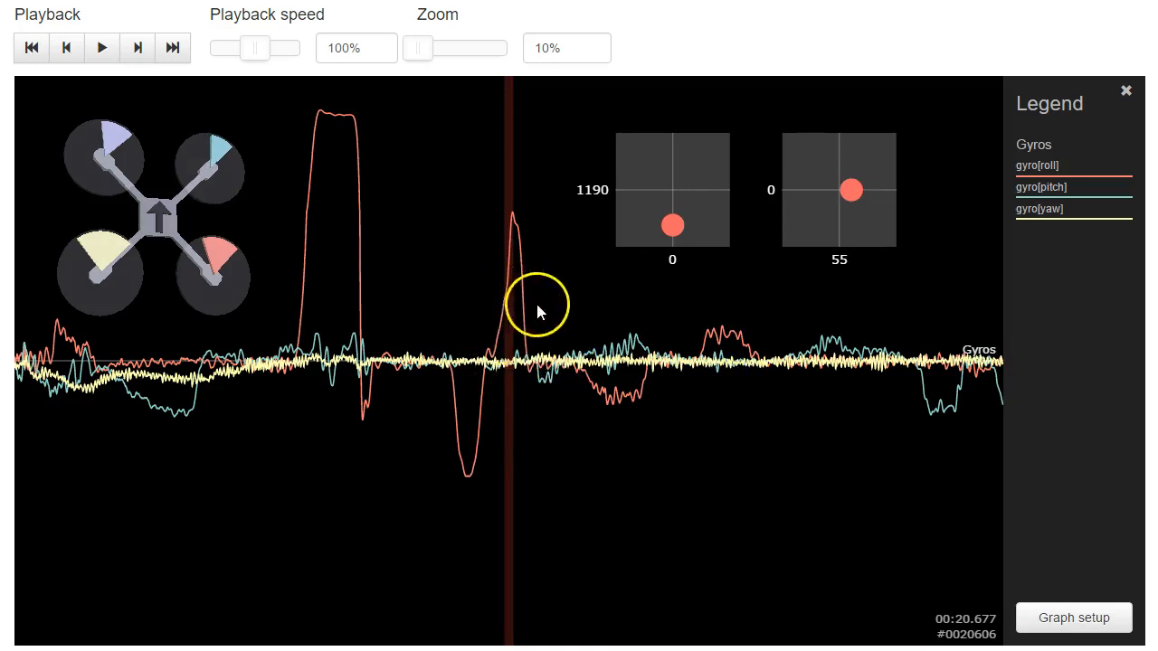
mouse_move(510, 298)
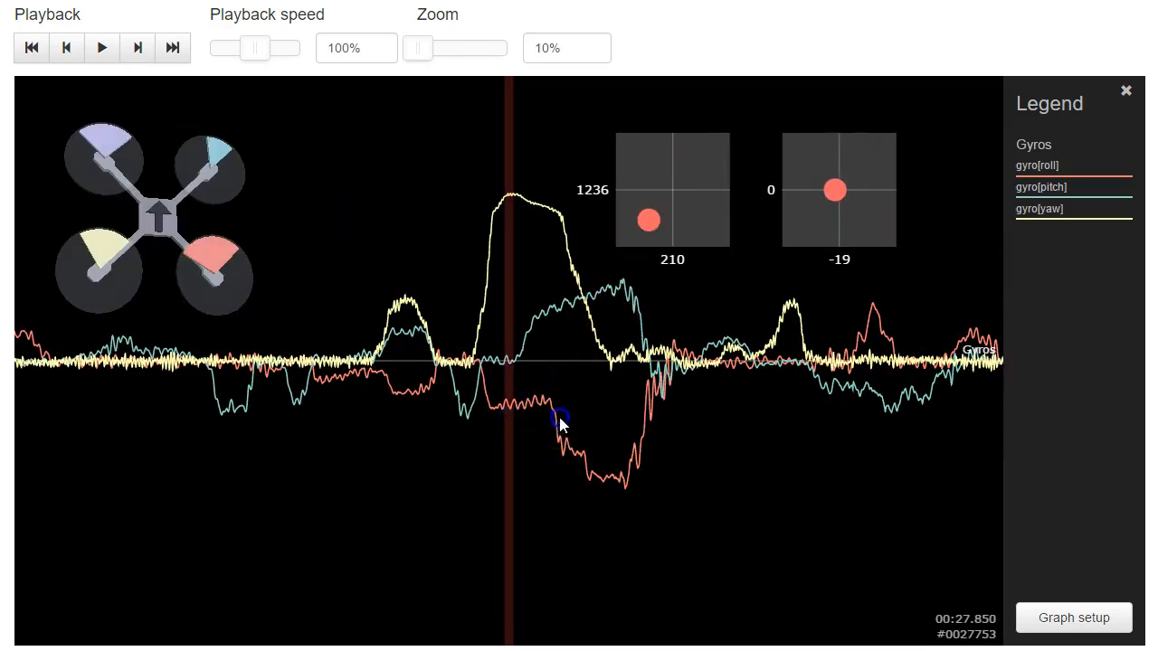
- Continue playback to review the gyro traces up to about 52 seconds into the log
left_click(102, 47)
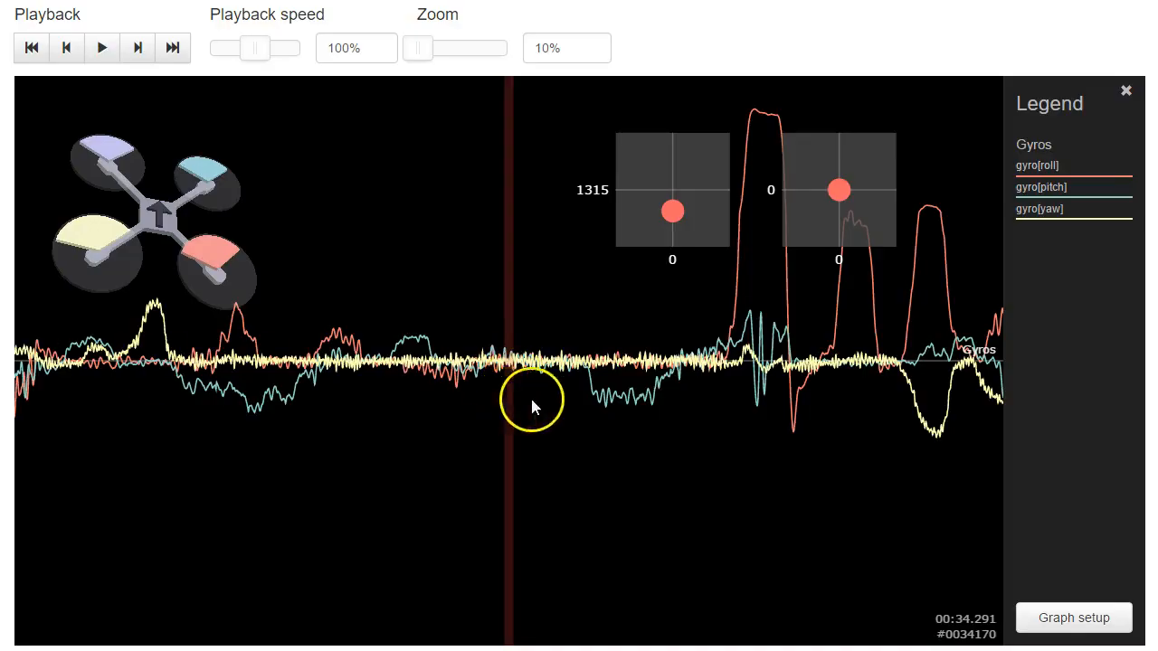
mouse_move(622, 264)
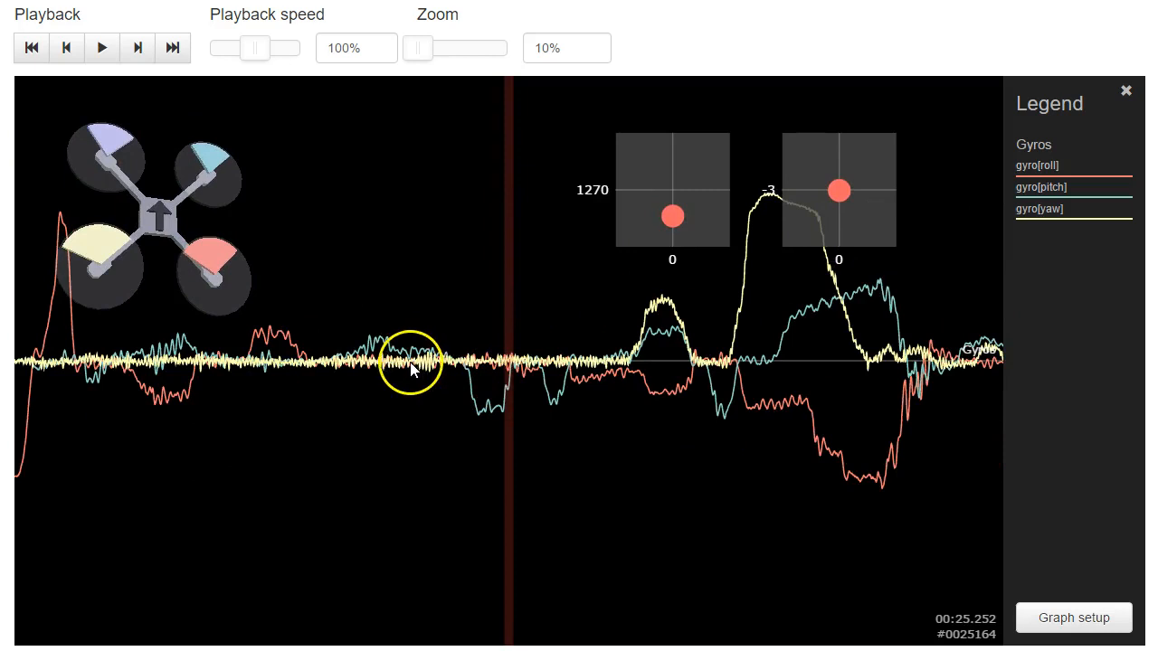
mouse_move(418, 485)
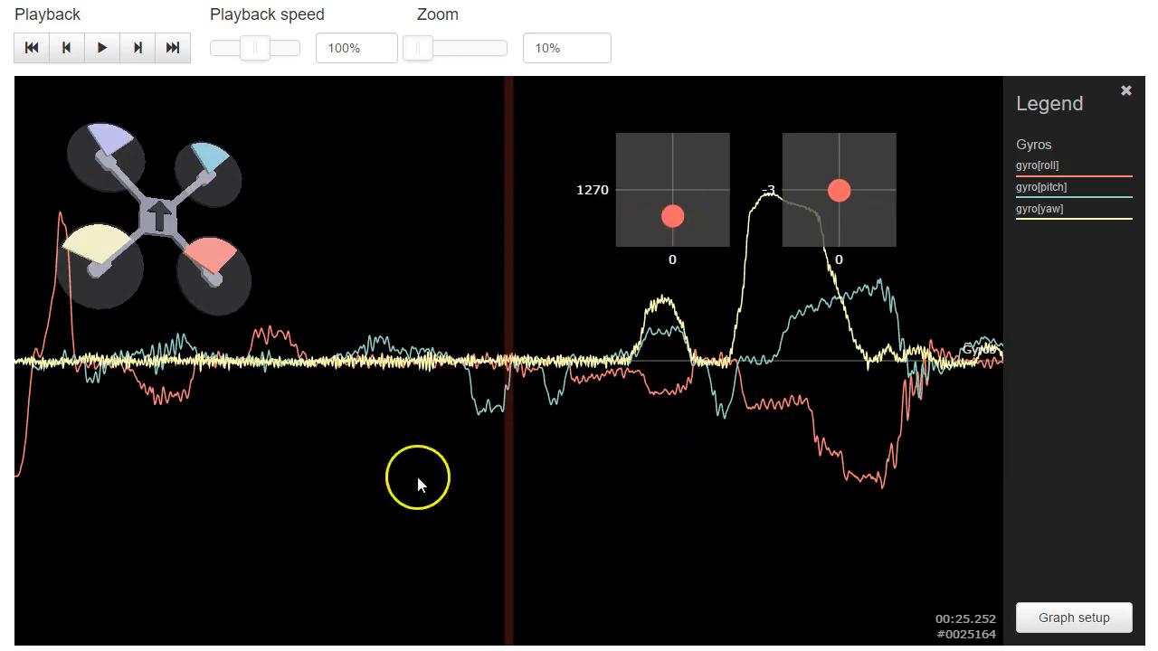
mouse_move(665, 159)
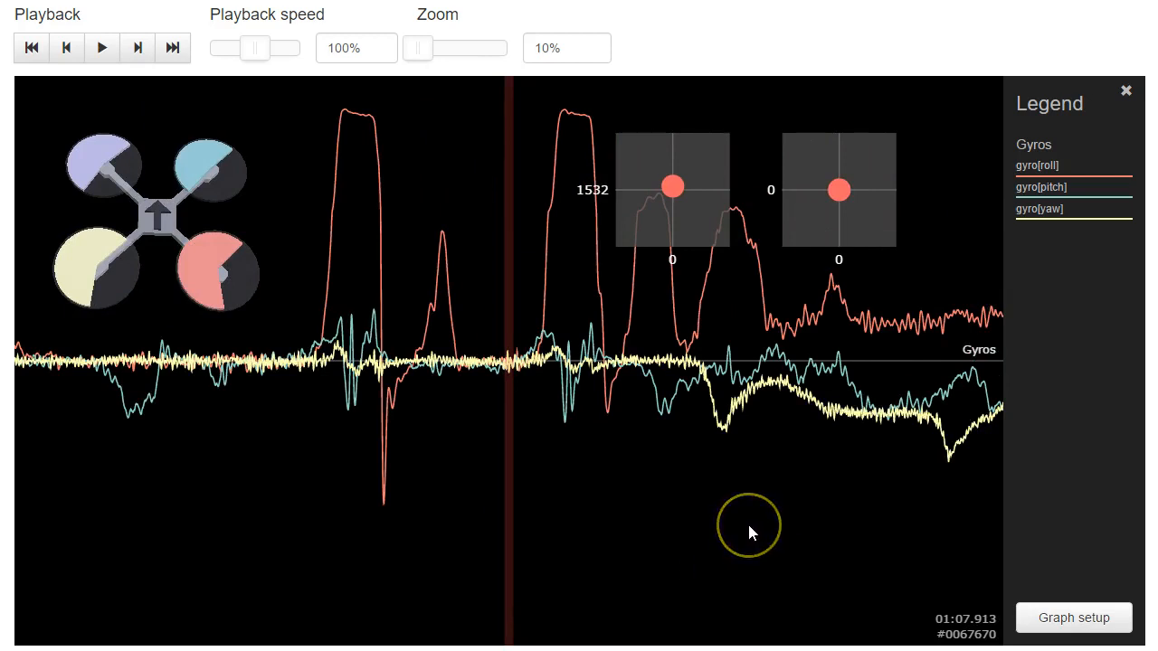
mouse_move(532, 488)
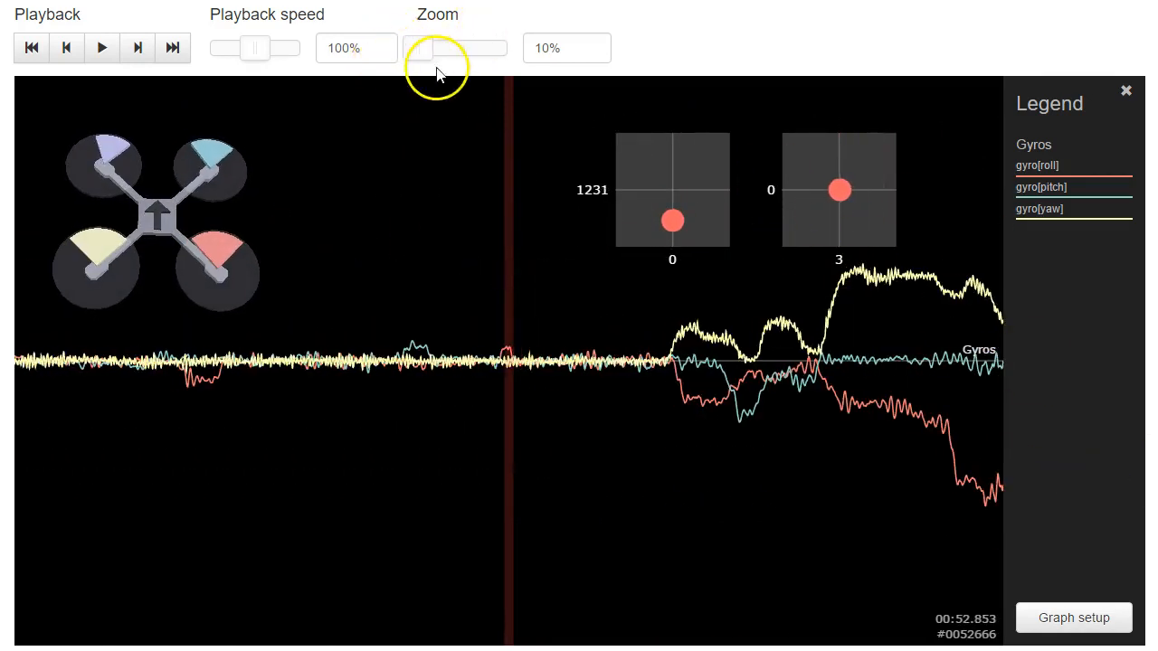
- Zoom the traces to 100% and set up a 'Gyro + PID roll' graph with PID_P/I/D[roll] and gyro[roll]
left_click_drag(438, 47, 441, 47)
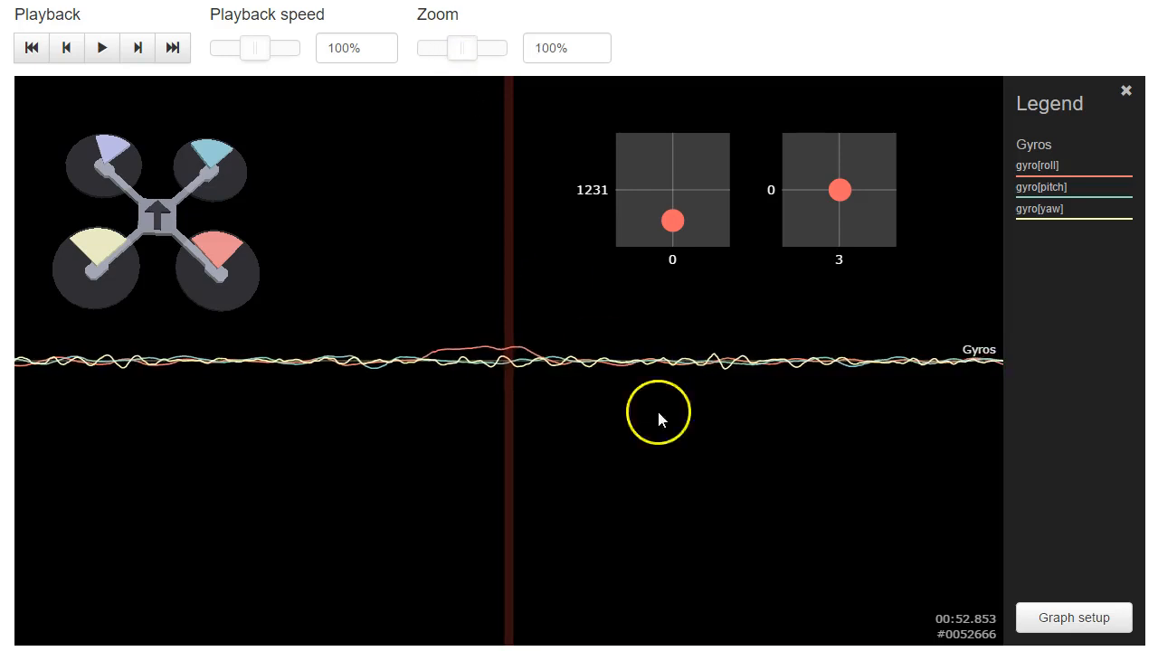
left_click(1073, 619)
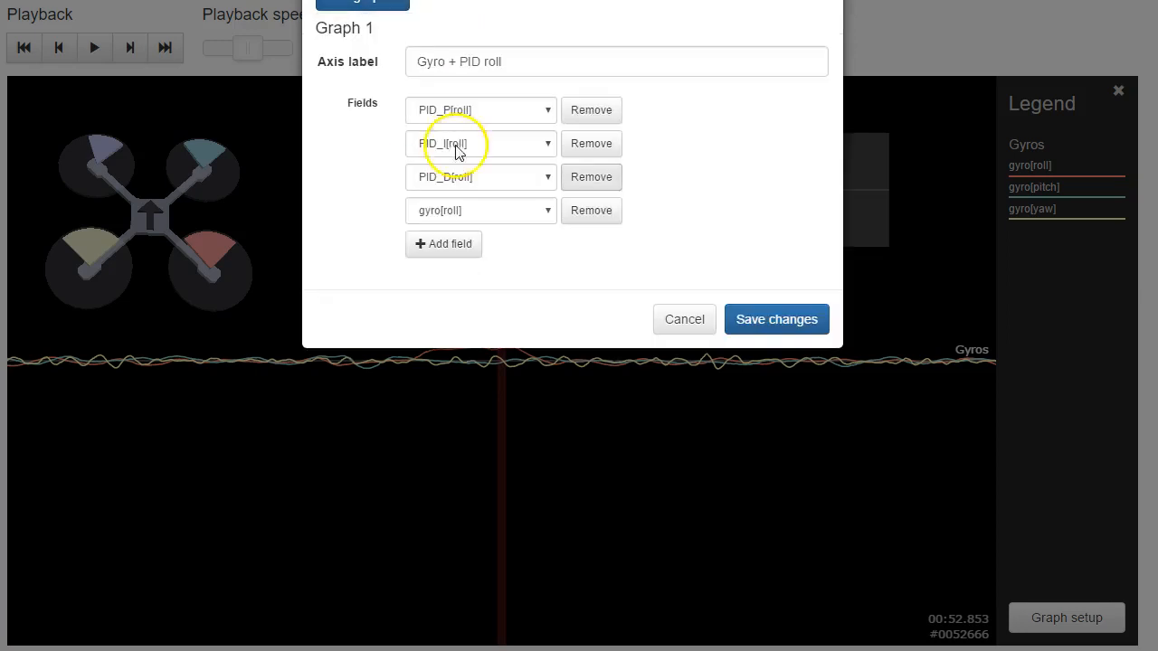
left_click(774, 319)
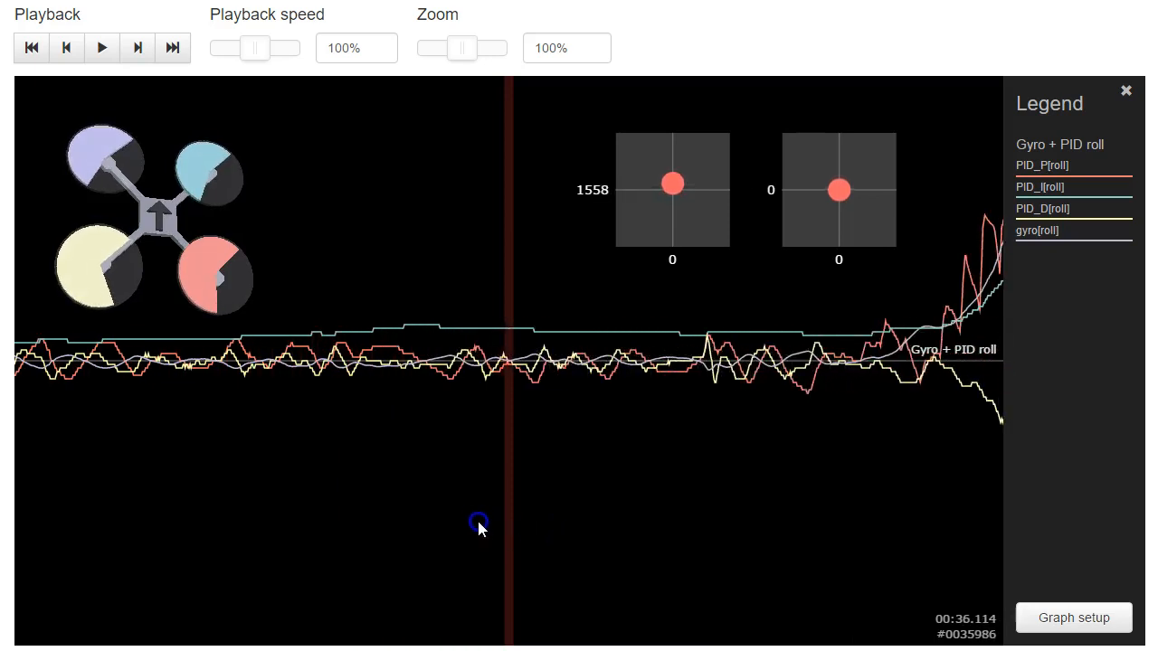
mouse_move(597, 202)
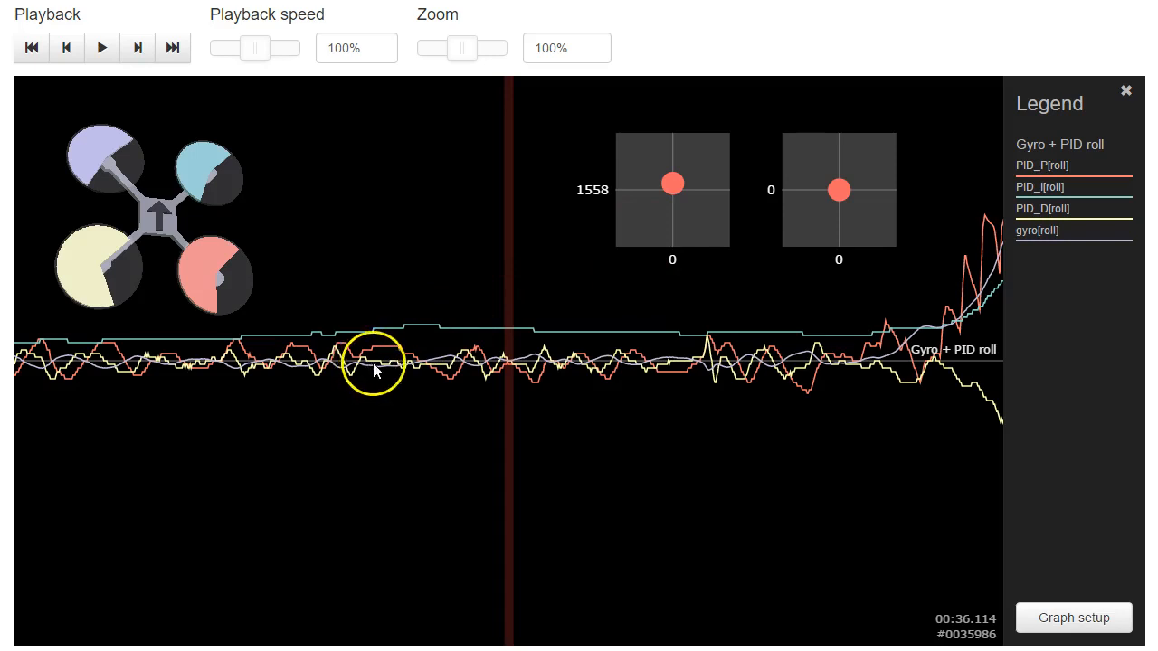
mouse_move(195, 358)
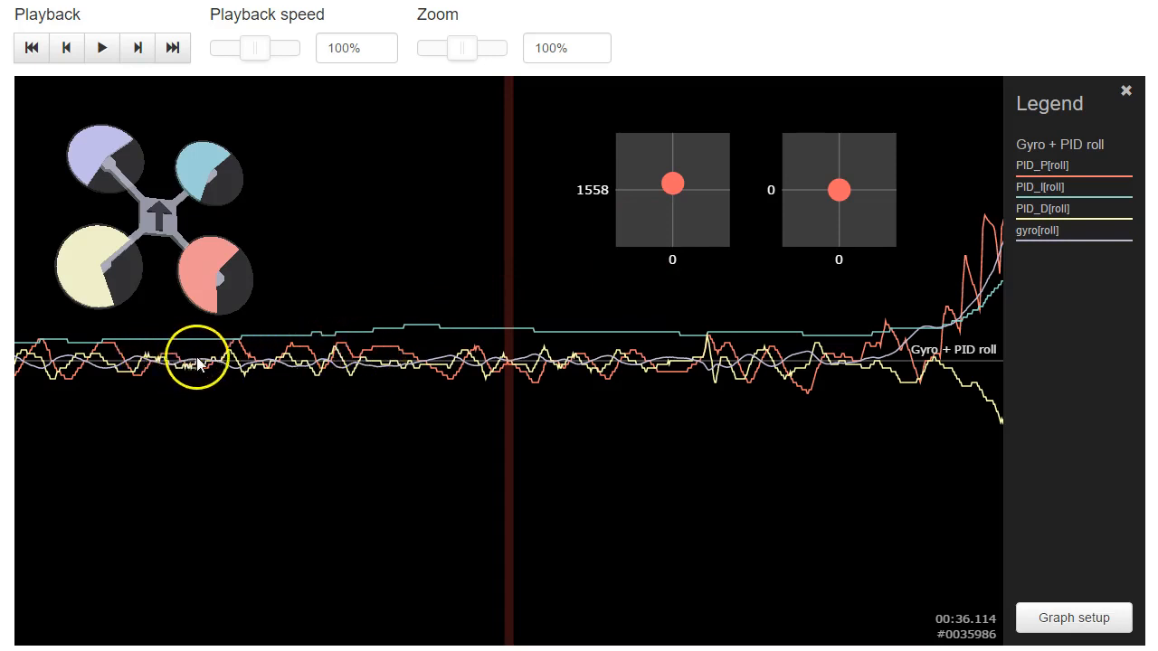
mouse_move(445, 360)
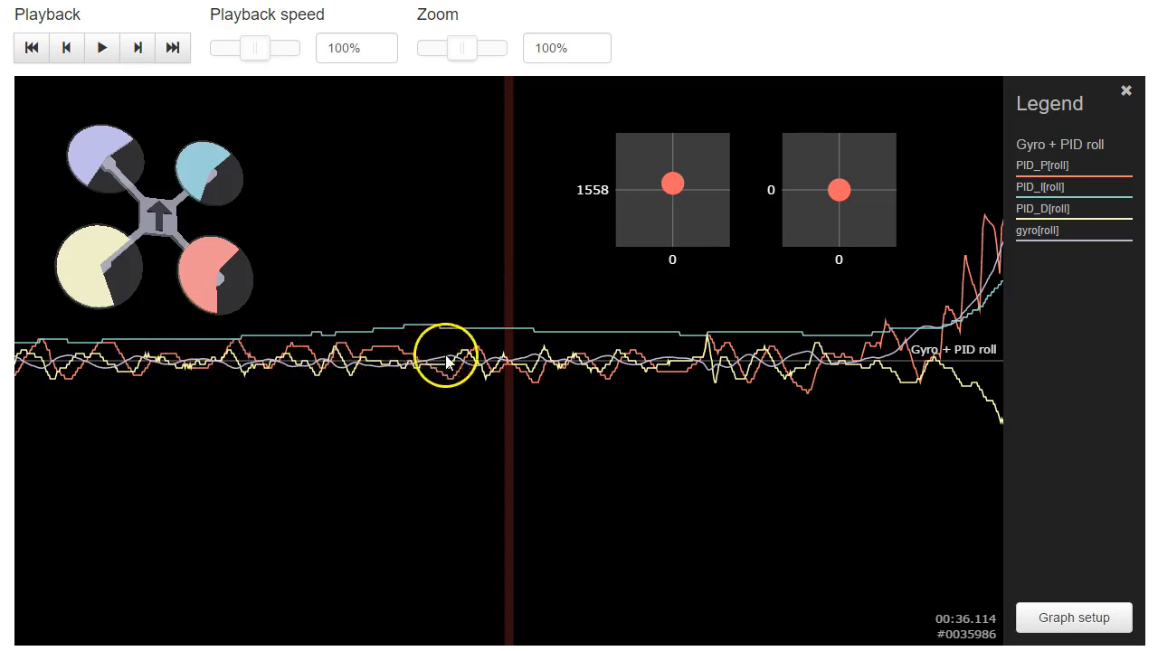
mouse_move(275, 353)
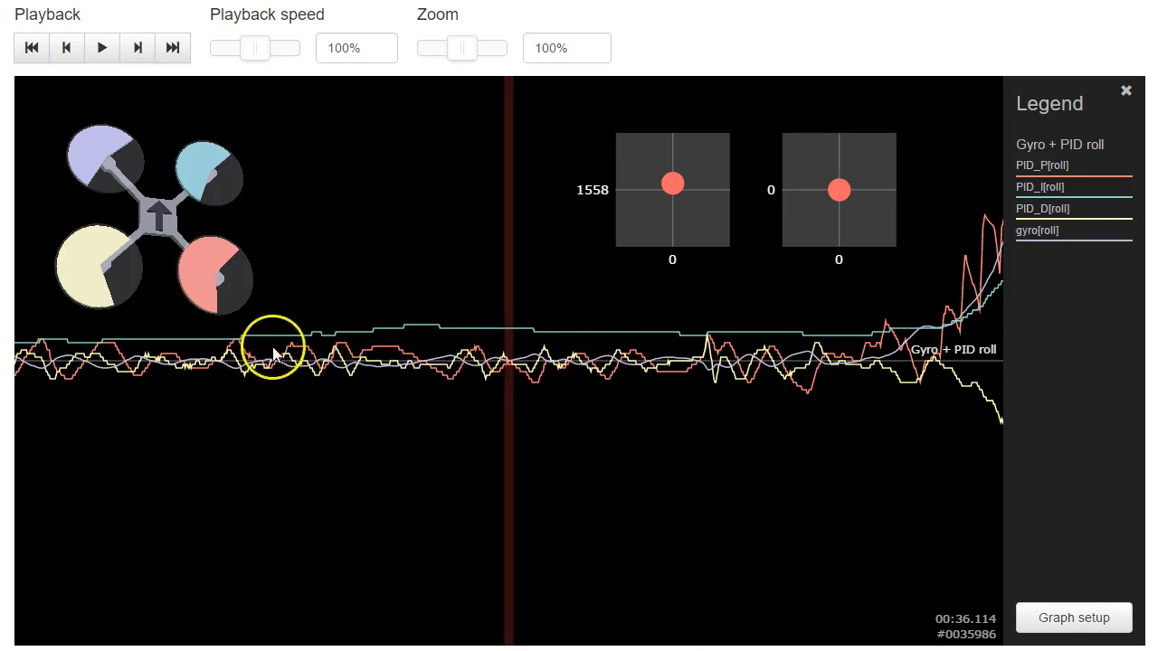
mouse_move(460, 354)
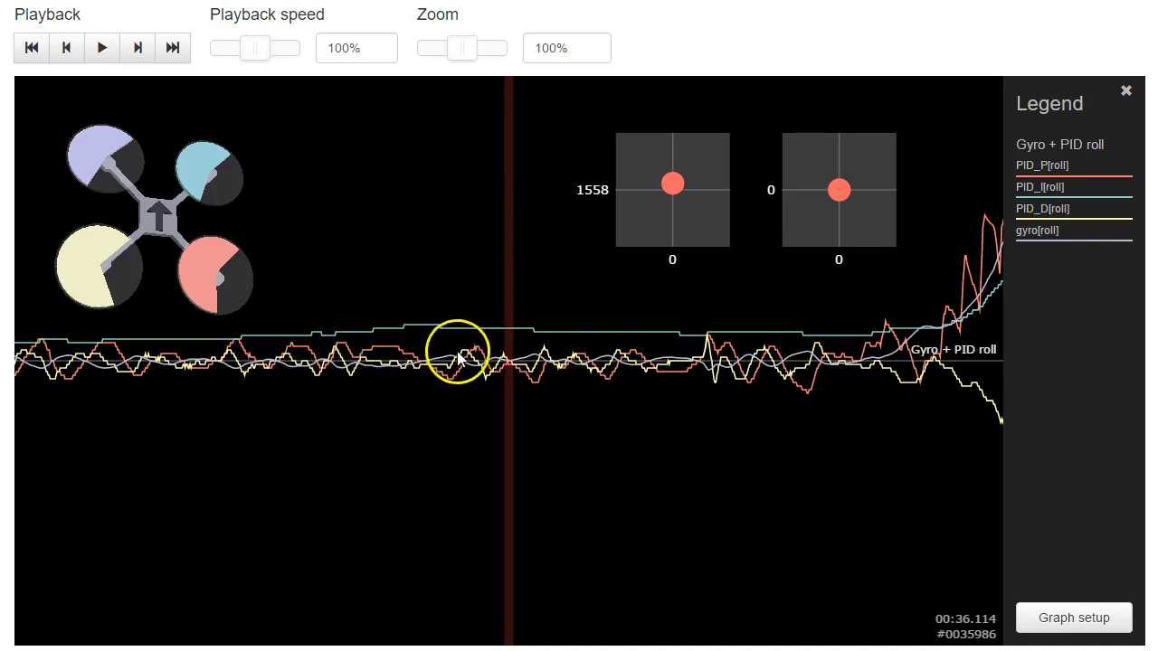
mouse_move(347, 361)
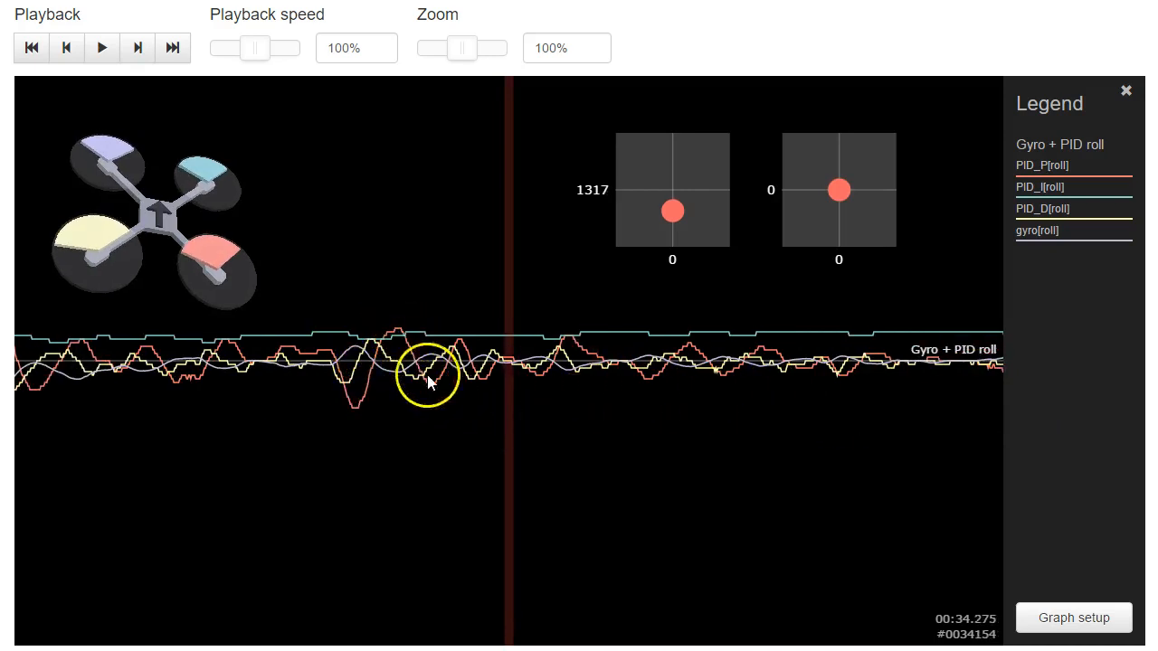
mouse_move(546, 378)
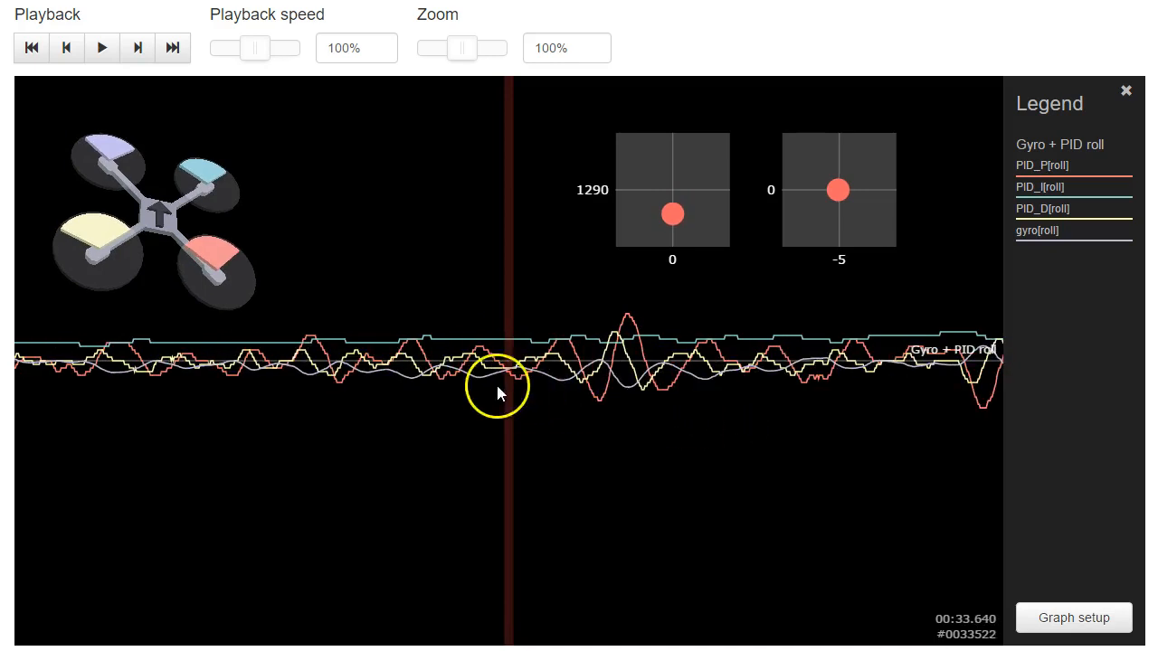
mouse_move(568, 379)
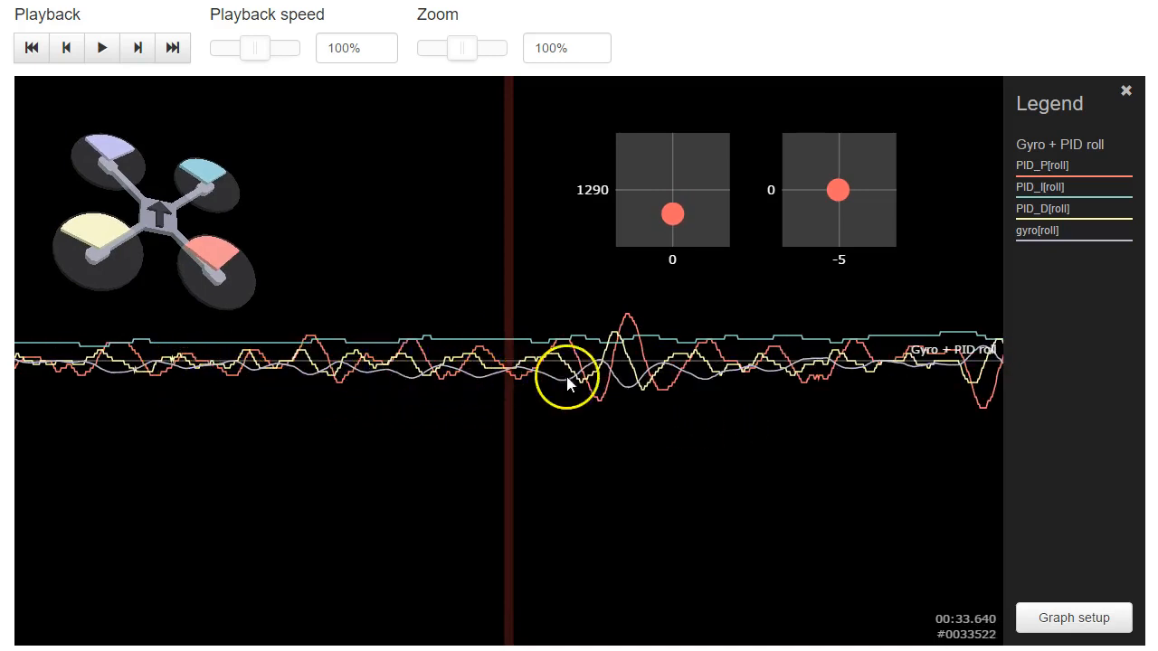
mouse_move(286, 374)
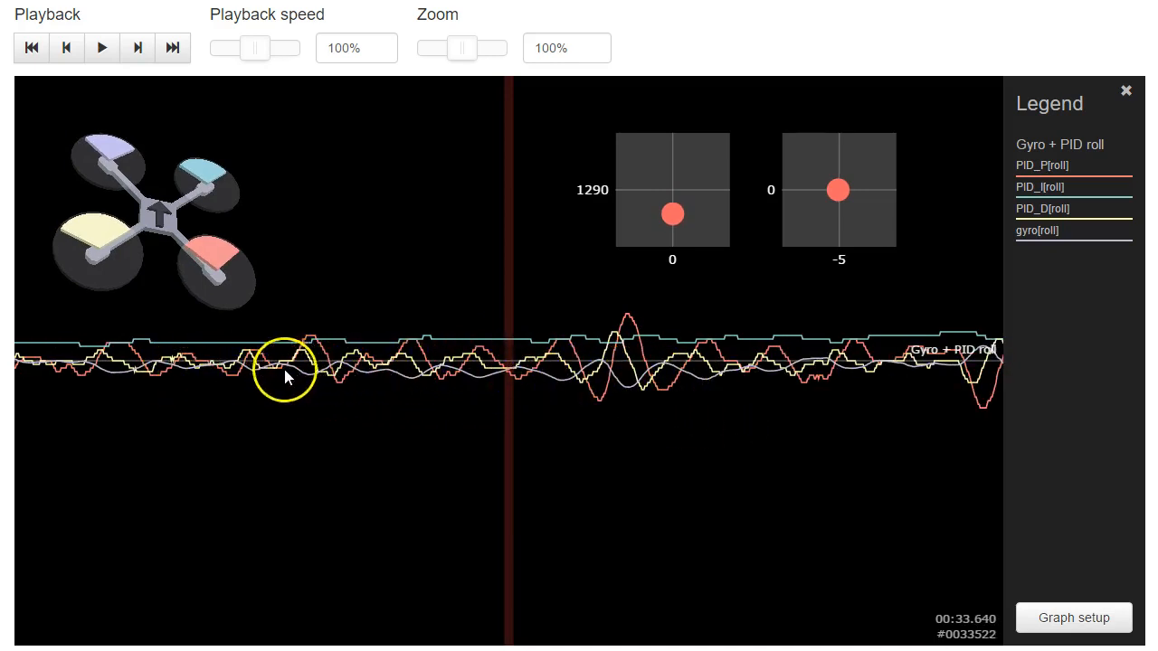
mouse_move(288, 353)
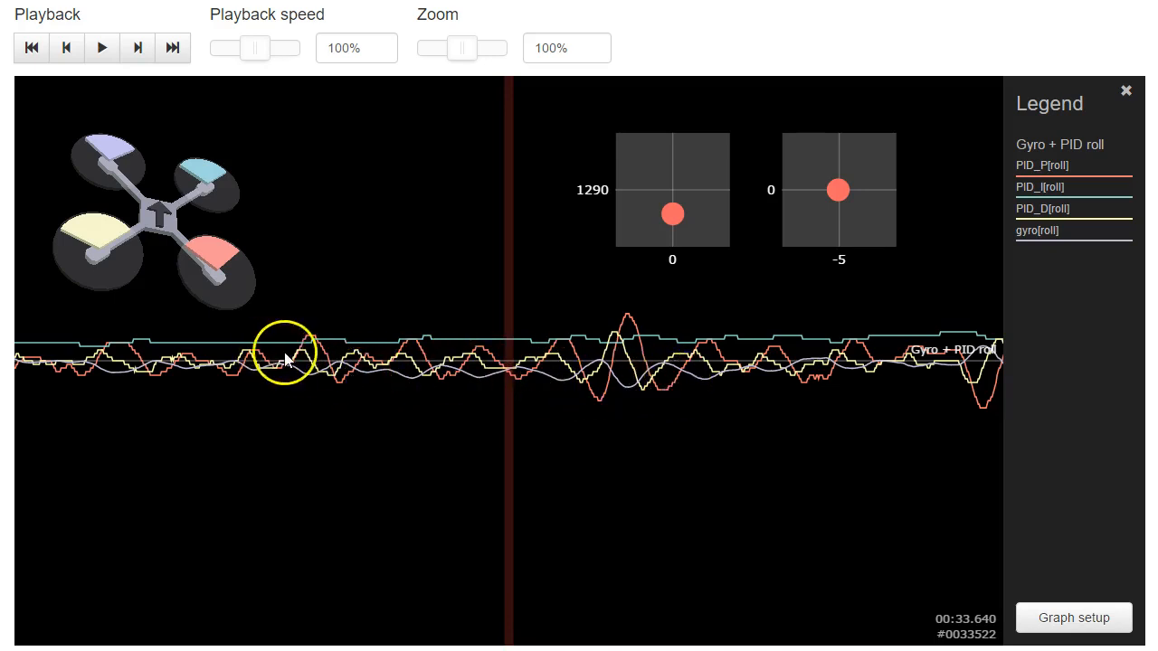
mouse_move(443, 371)
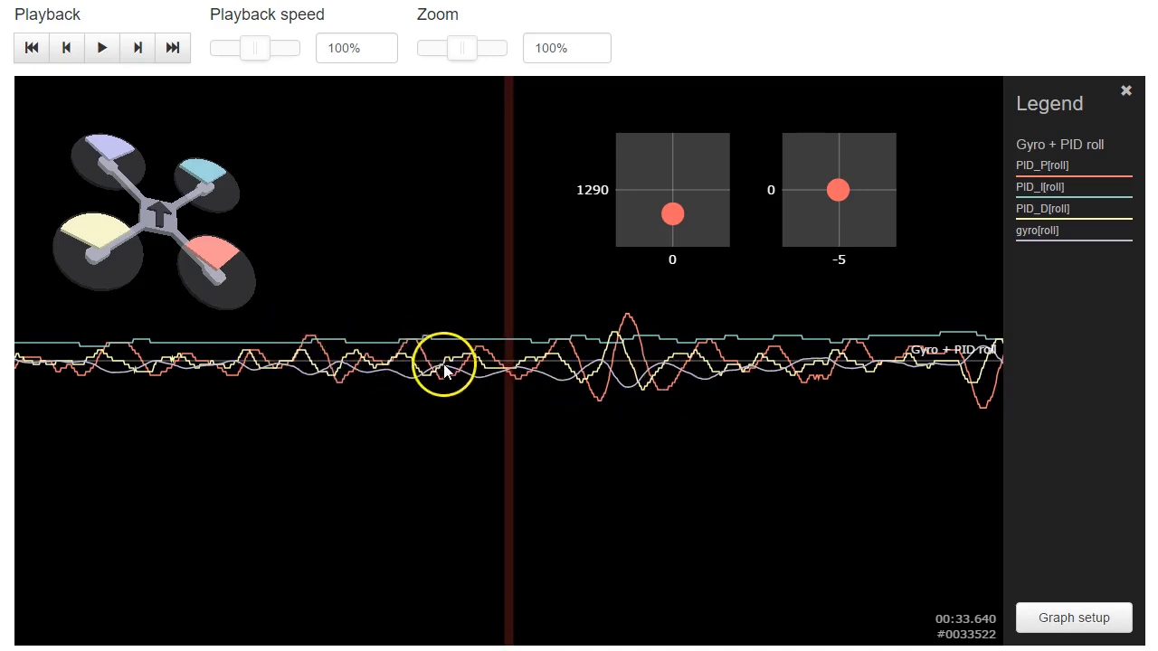
- Seek the Gyro + PID roll graph back to about 00:32.138 in the log
left_click(727, 391)
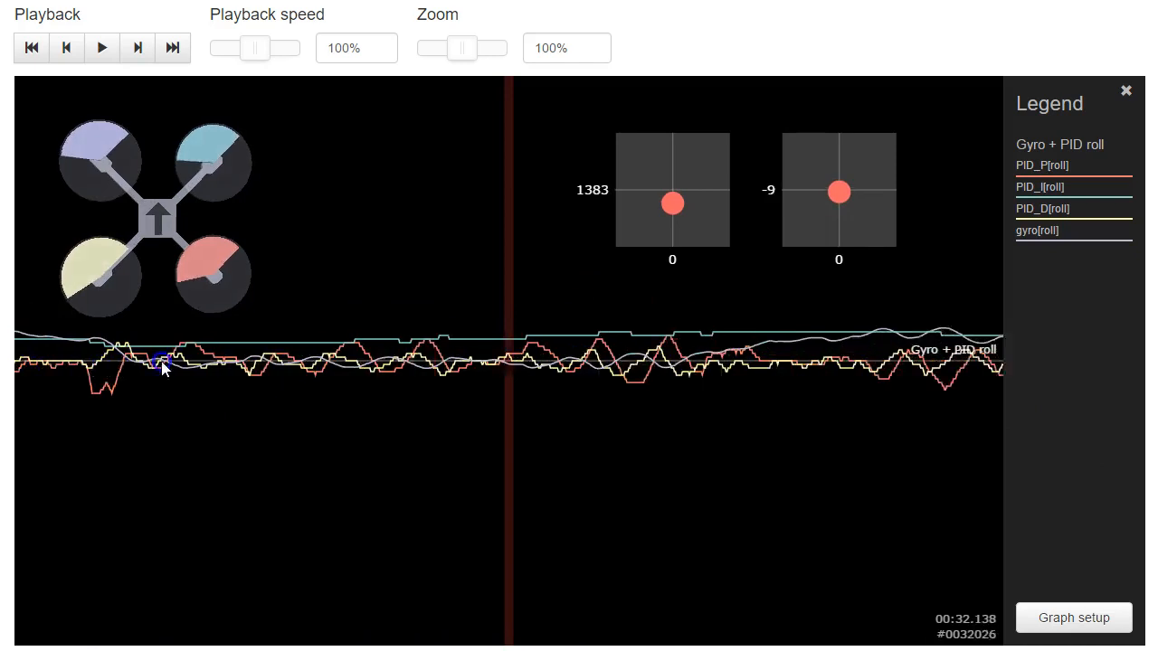
- Advance the log to the start of the big roll flip around 01:06.526
left_click(102, 47)
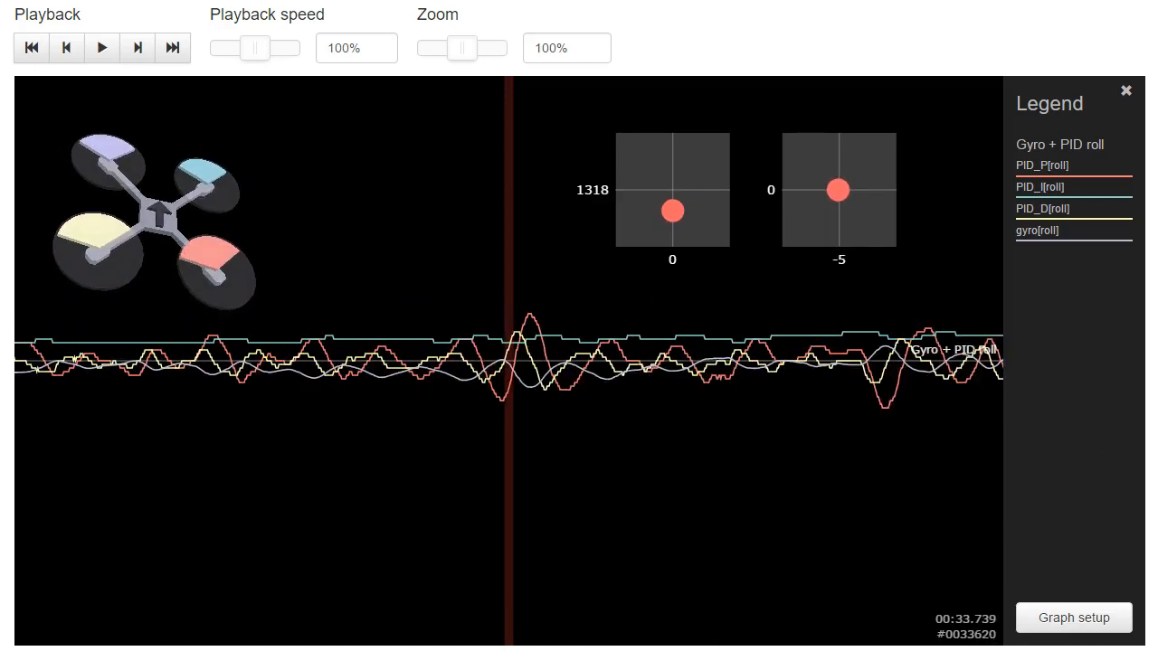
left_click(102, 47)
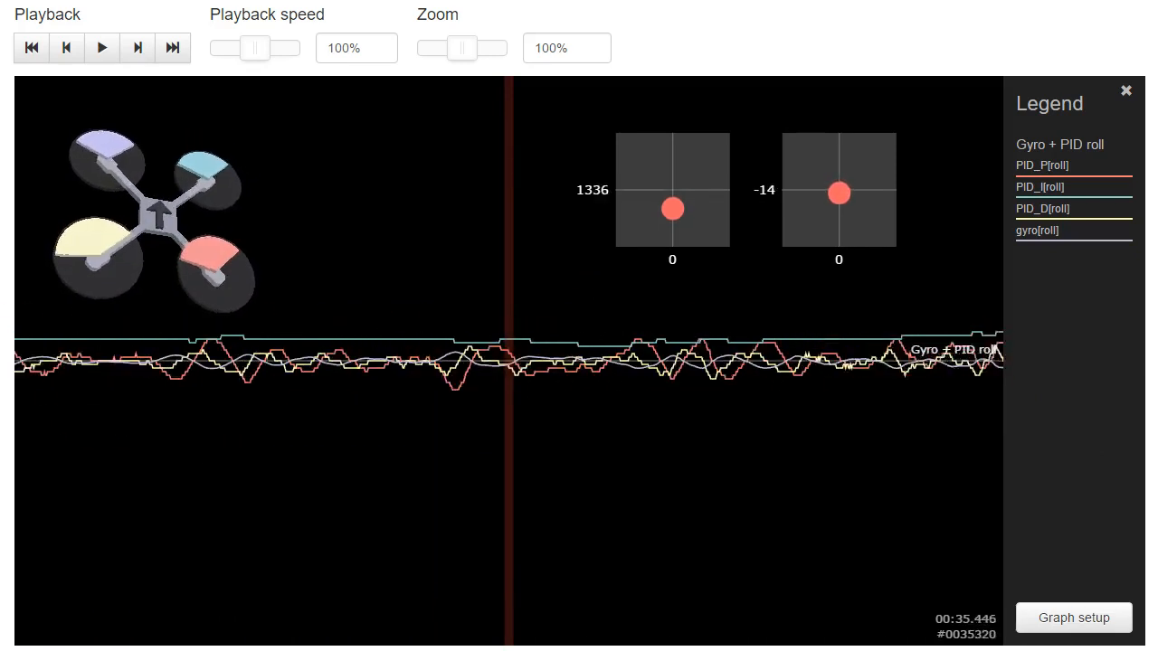
left_click(228, 413)
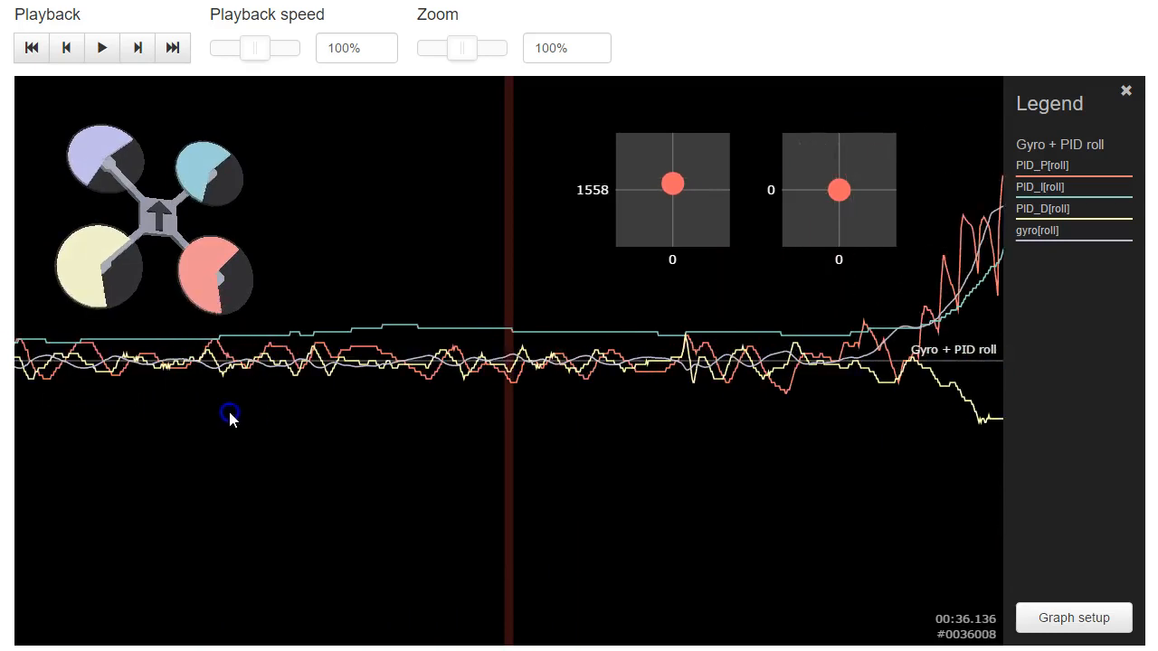
mouse_move(637, 366)
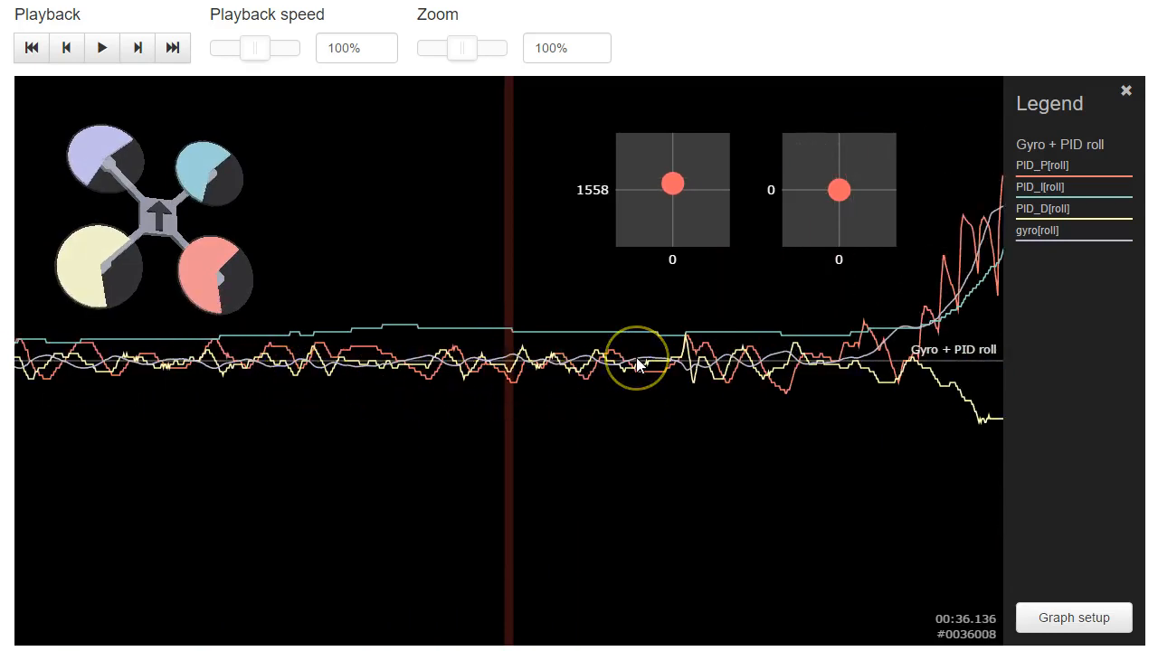
mouse_move(626, 378)
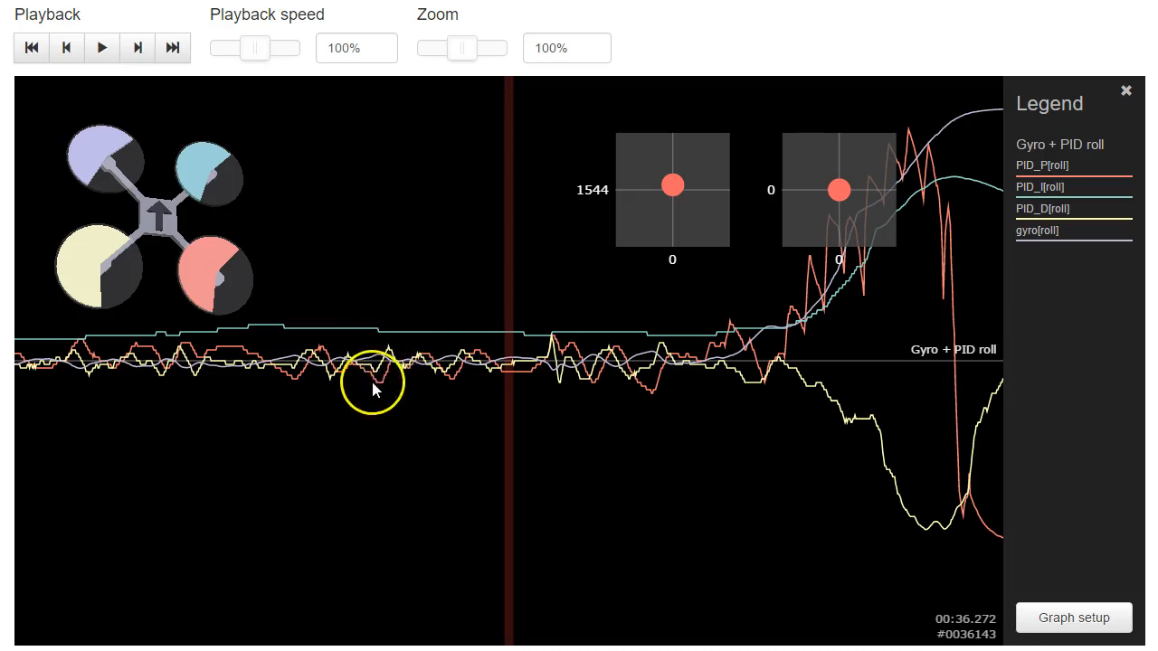
mouse_move(299, 362)
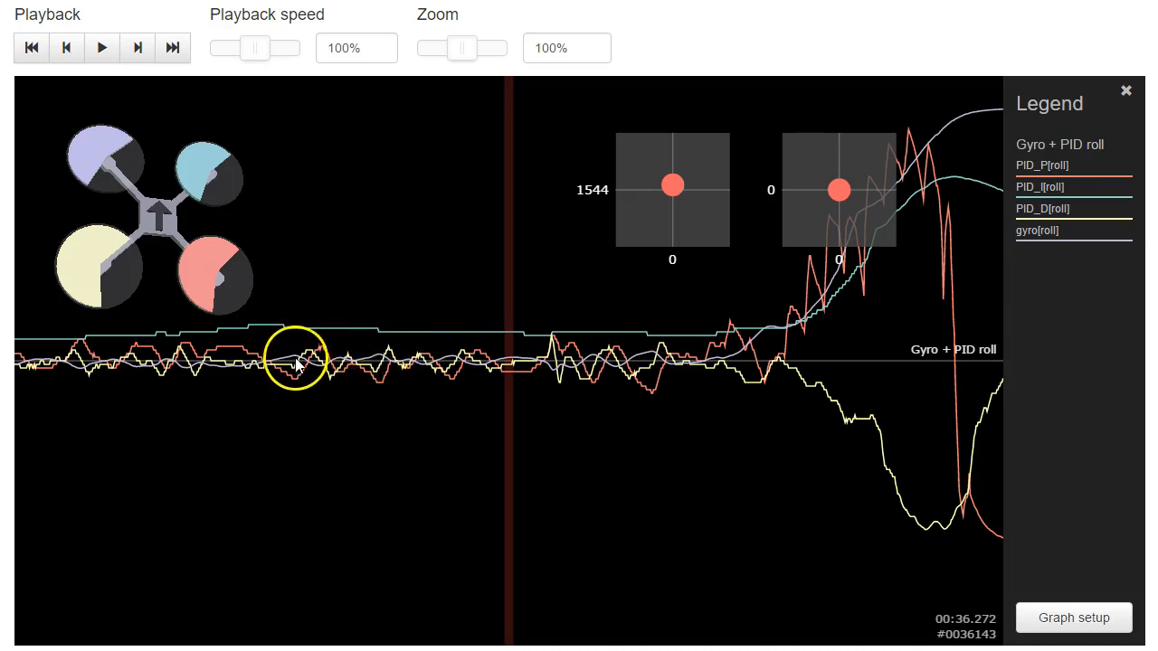
mouse_move(141, 391)
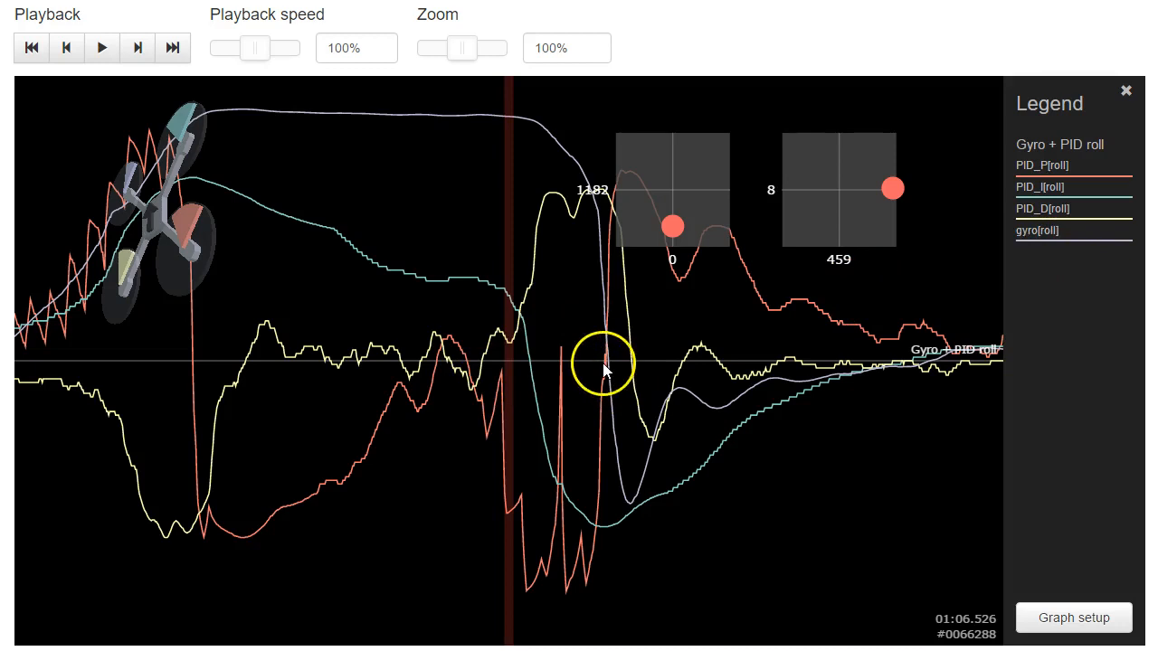
mouse_move(709, 431)
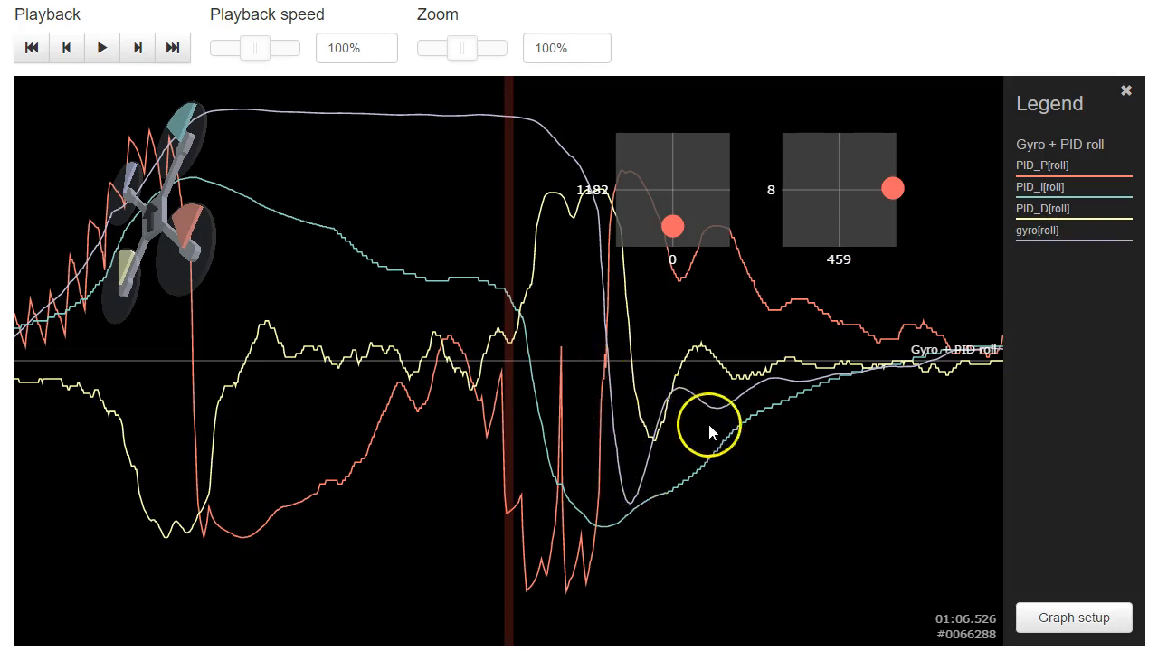
mouse_move(413, 117)
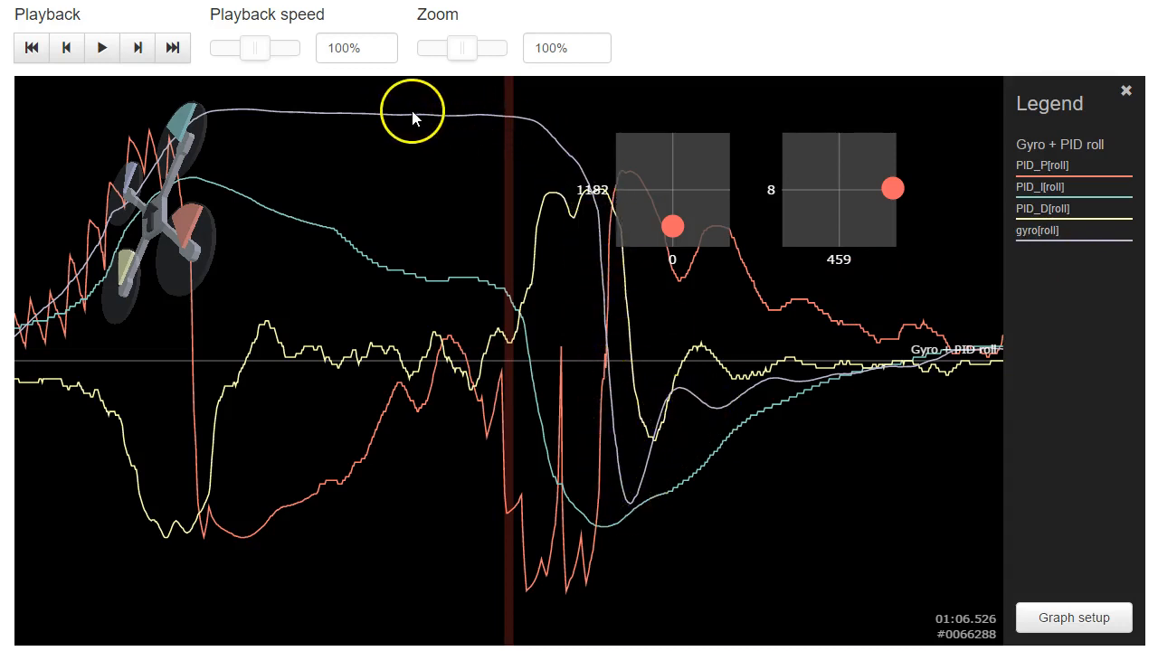
mouse_move(579, 186)
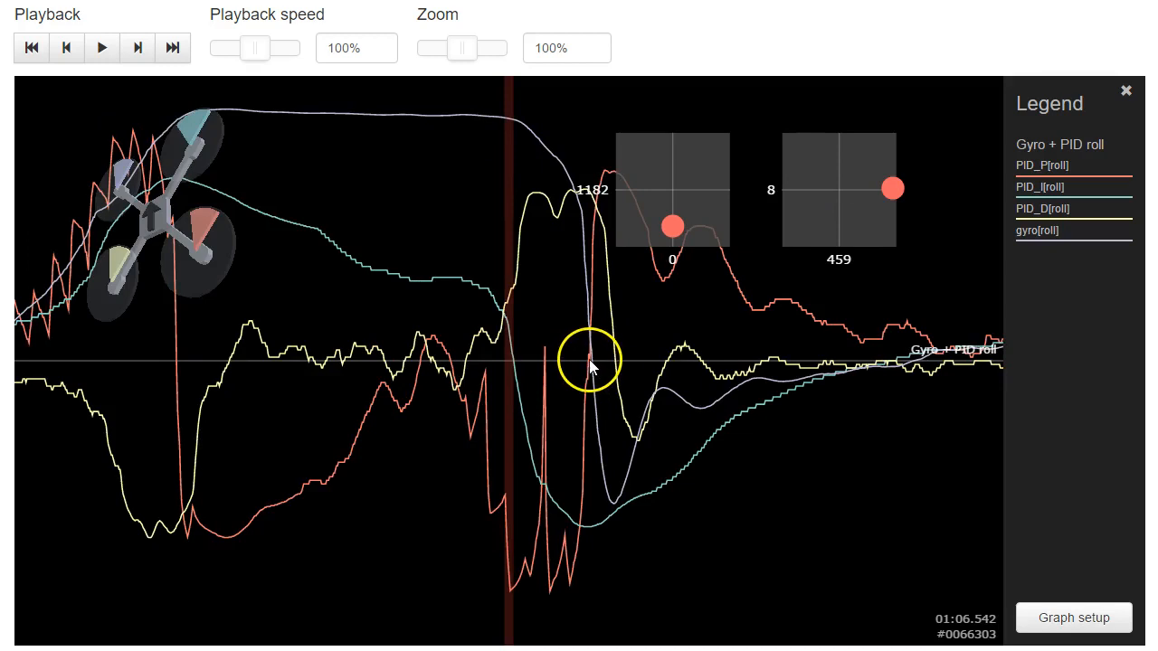
mouse_move(595, 394)
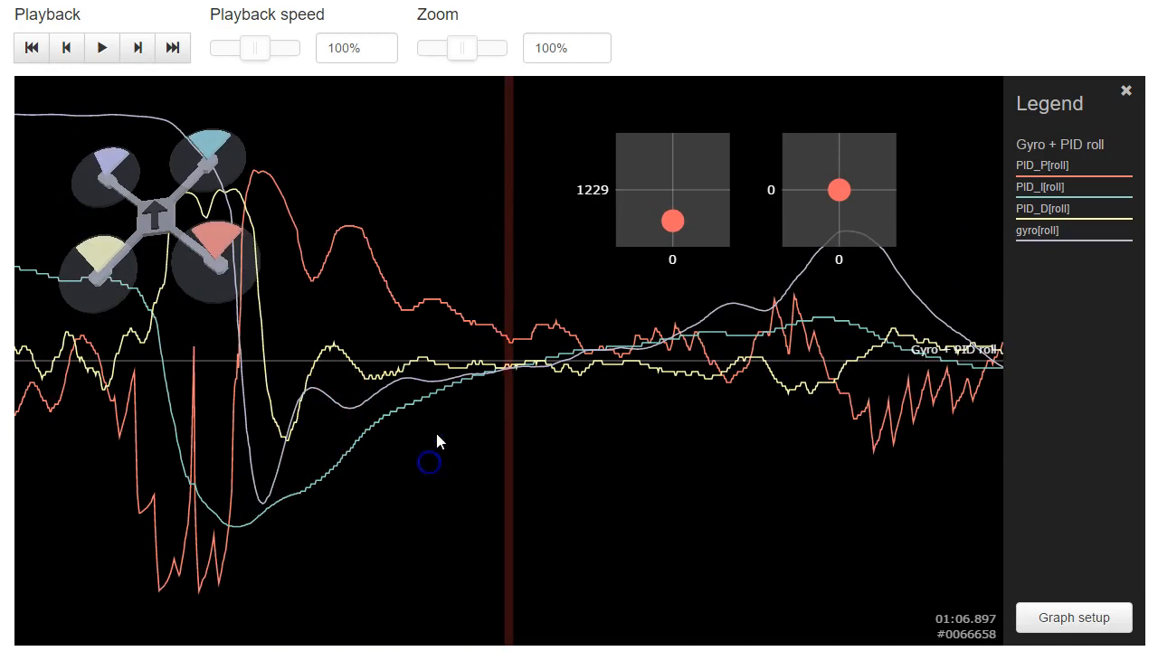
mouse_move(619, 348)
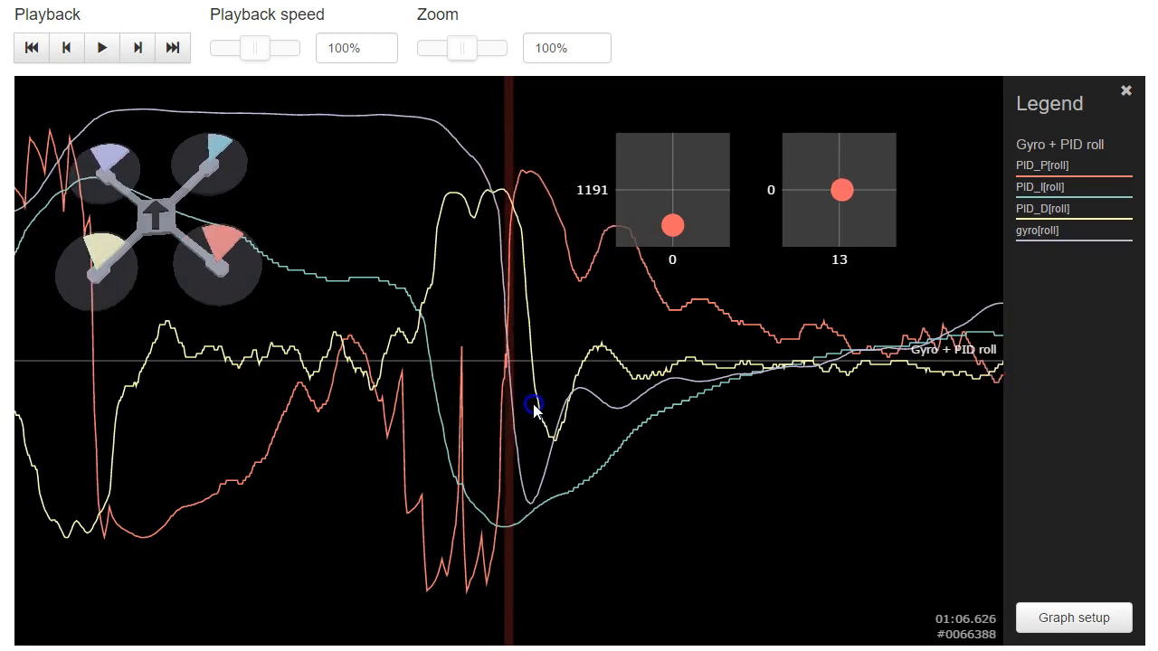
mouse_move(955, 637)
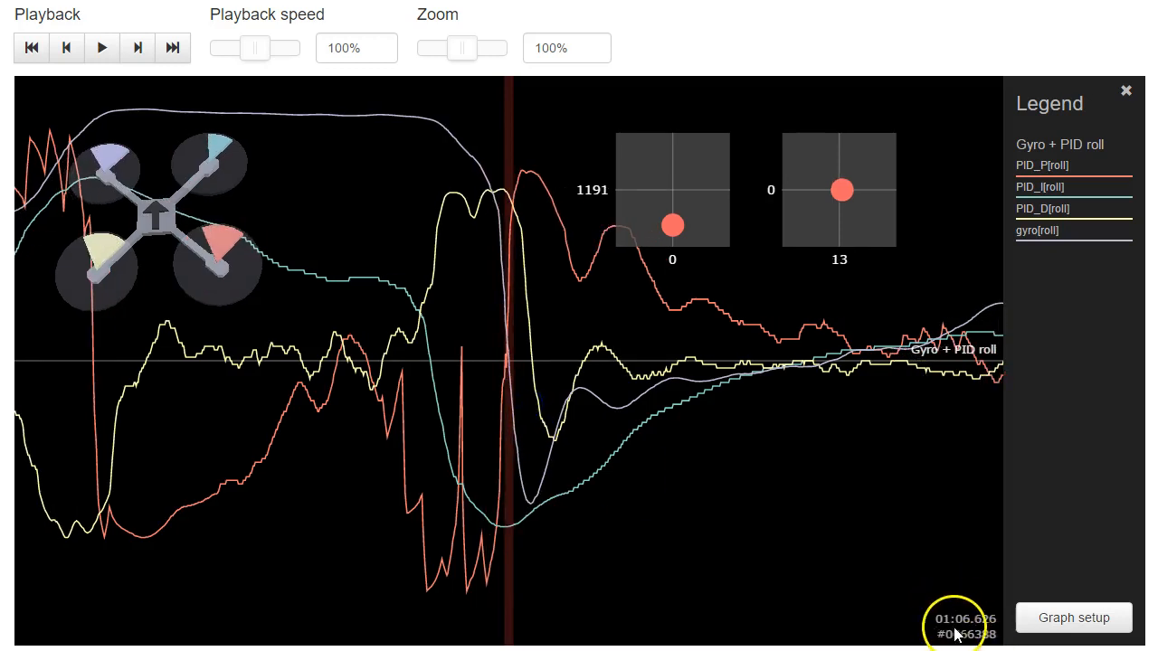
mouse_move(798, 521)
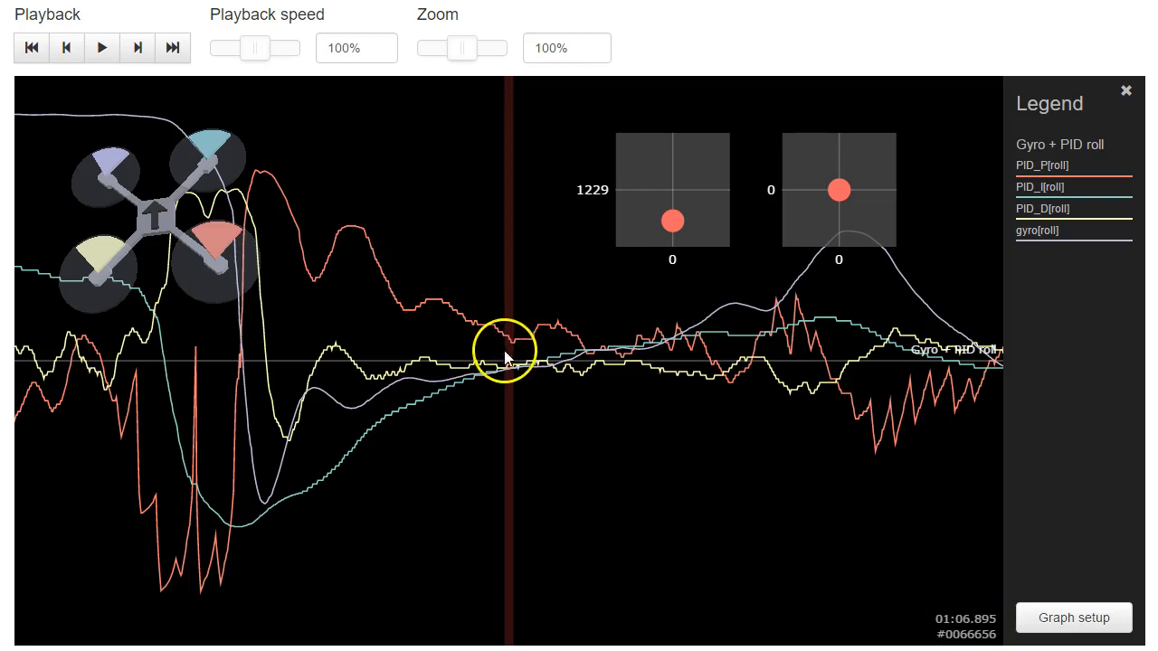
mouse_move(369, 474)
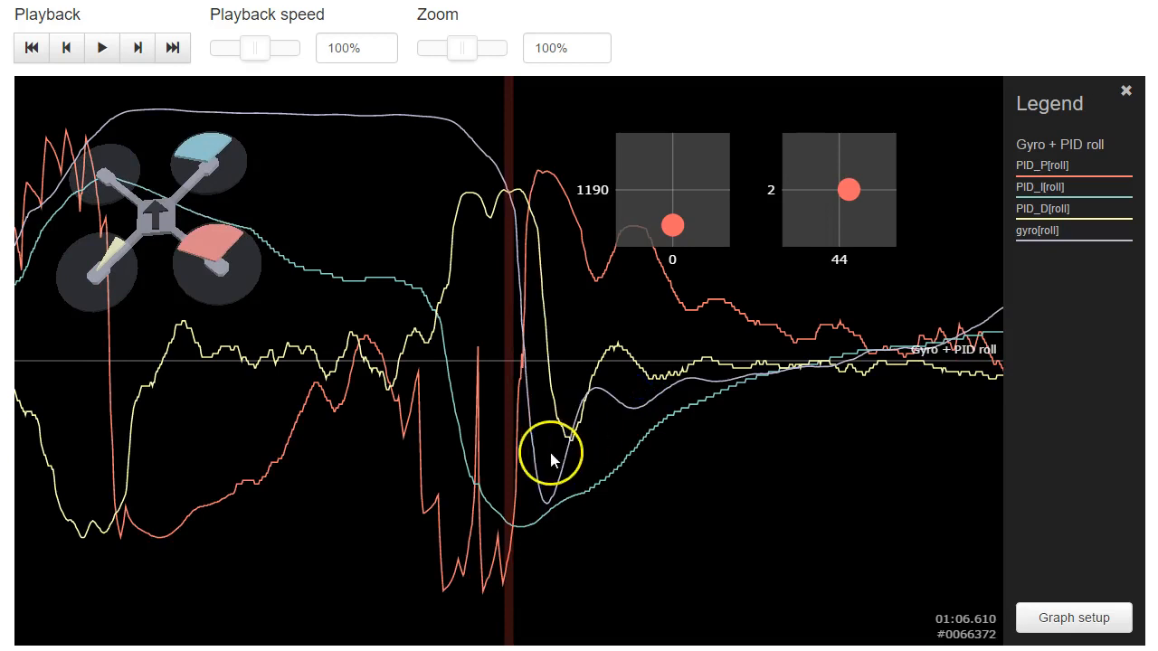
- Line playback up on the deepest gyro dip just after the flip, about 01:06.628
left_click(102, 47)
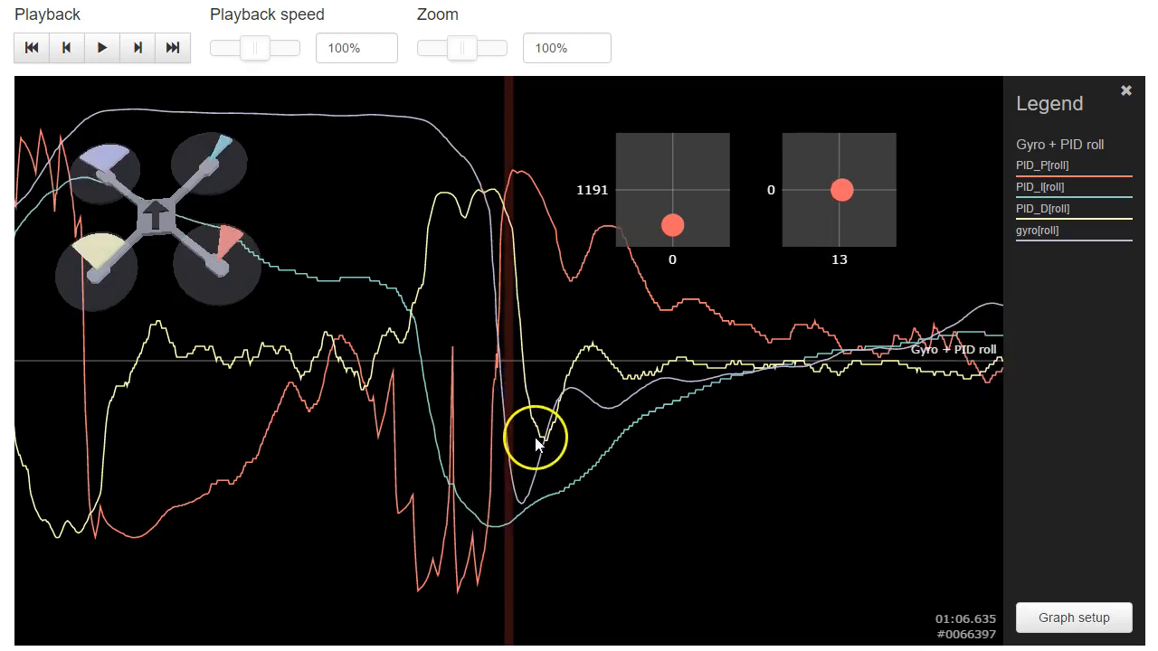
mouse_move(495, 353)
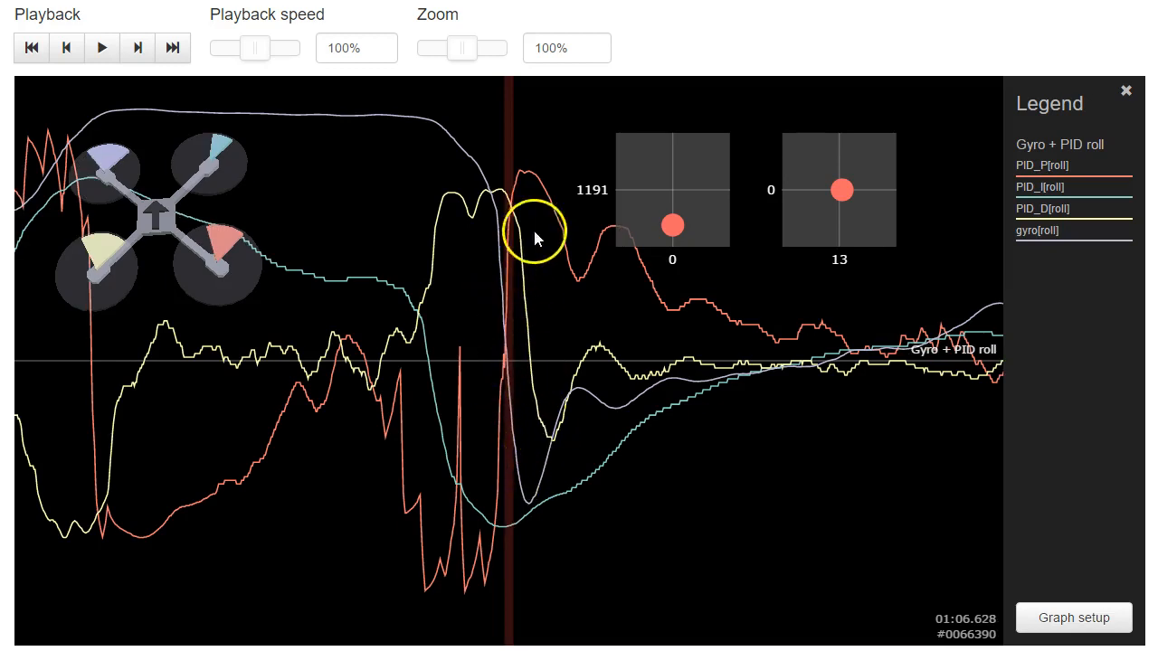
mouse_move(724, 394)
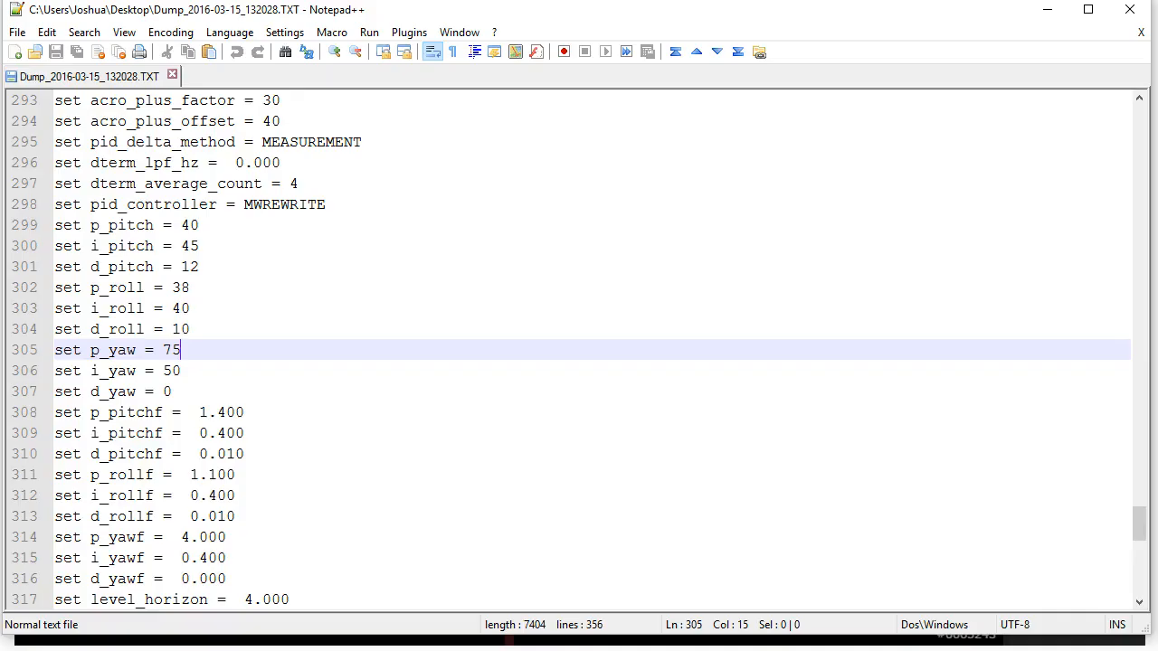
mouse_move(80, 308)
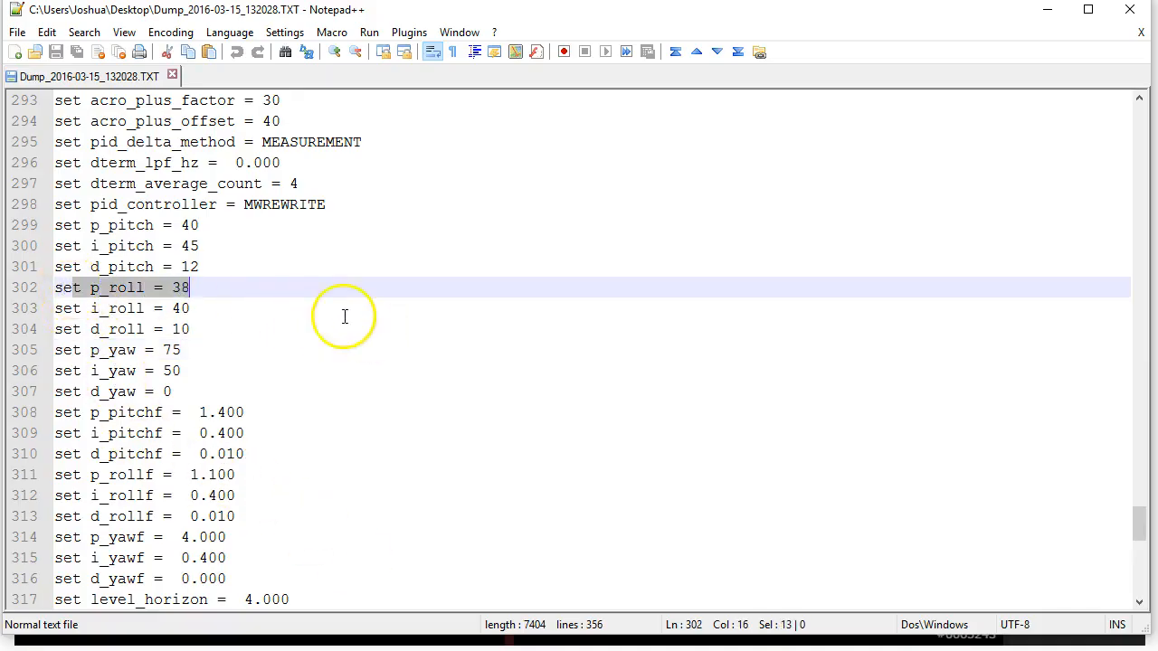
mouse_move(217, 307)
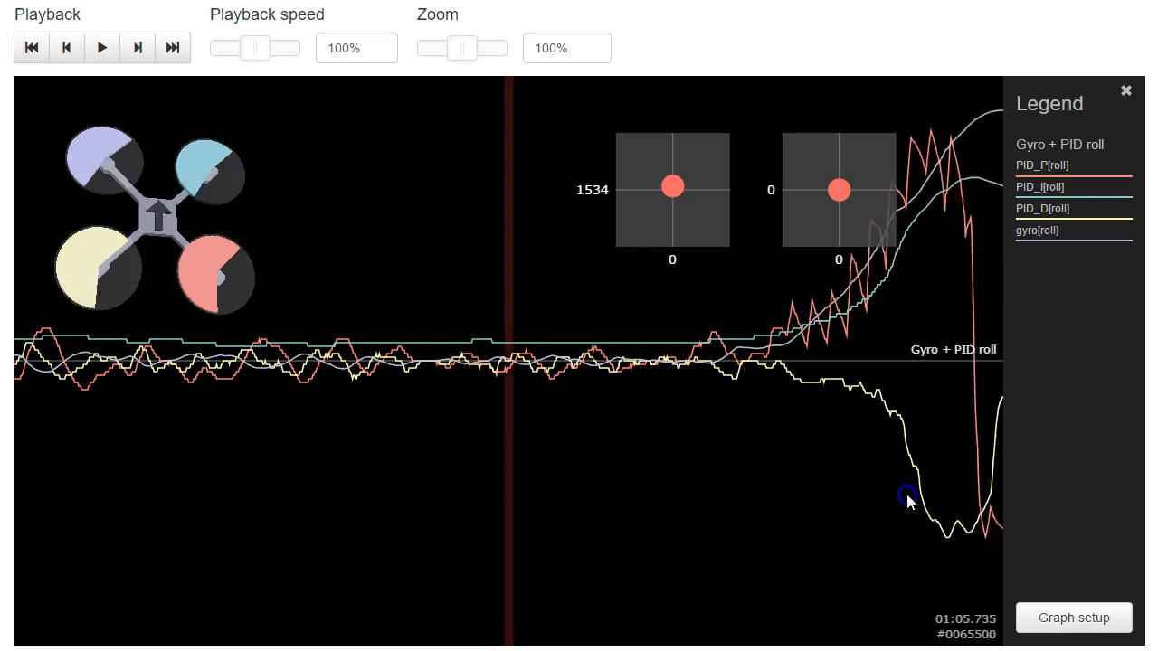
- Change the graph to 'Gyro + PID pitch' with PID_P/I/D[pitch] and gyro[pitch] fields
left_click(1074, 617)
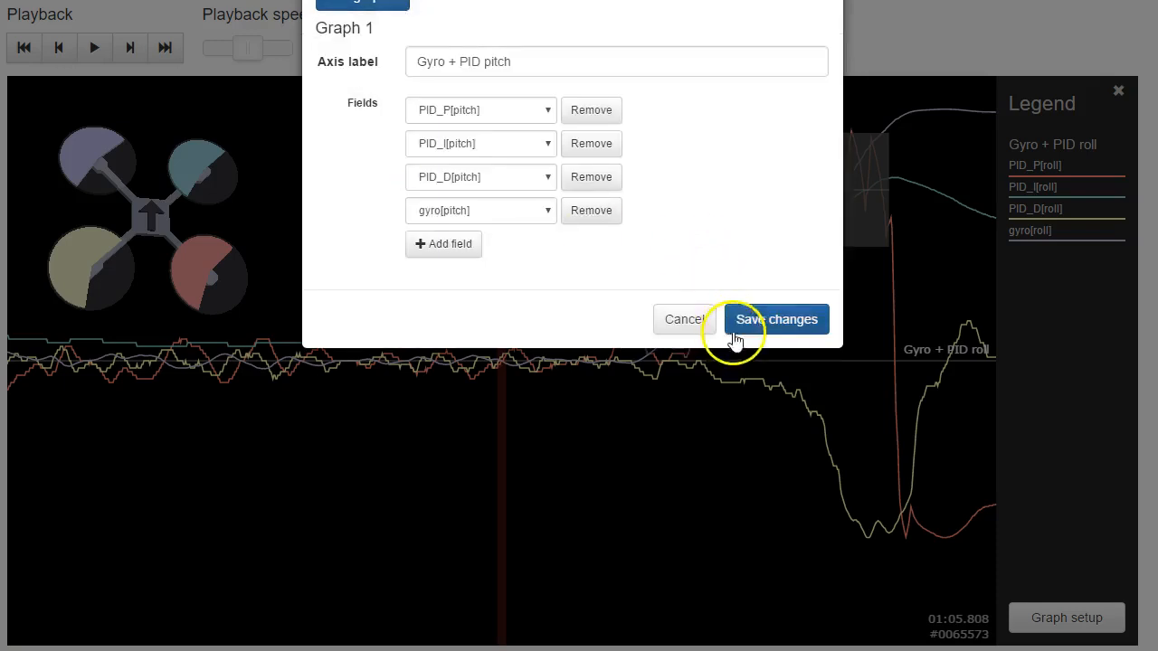
left_click(775, 318)
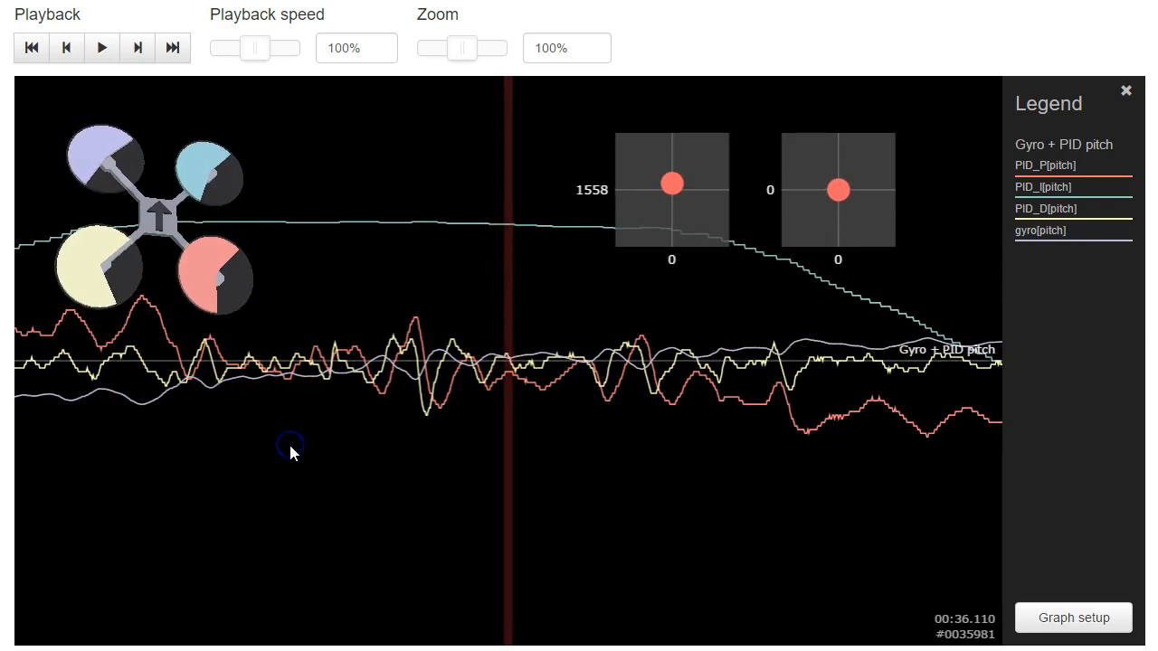
left_click(289, 449)
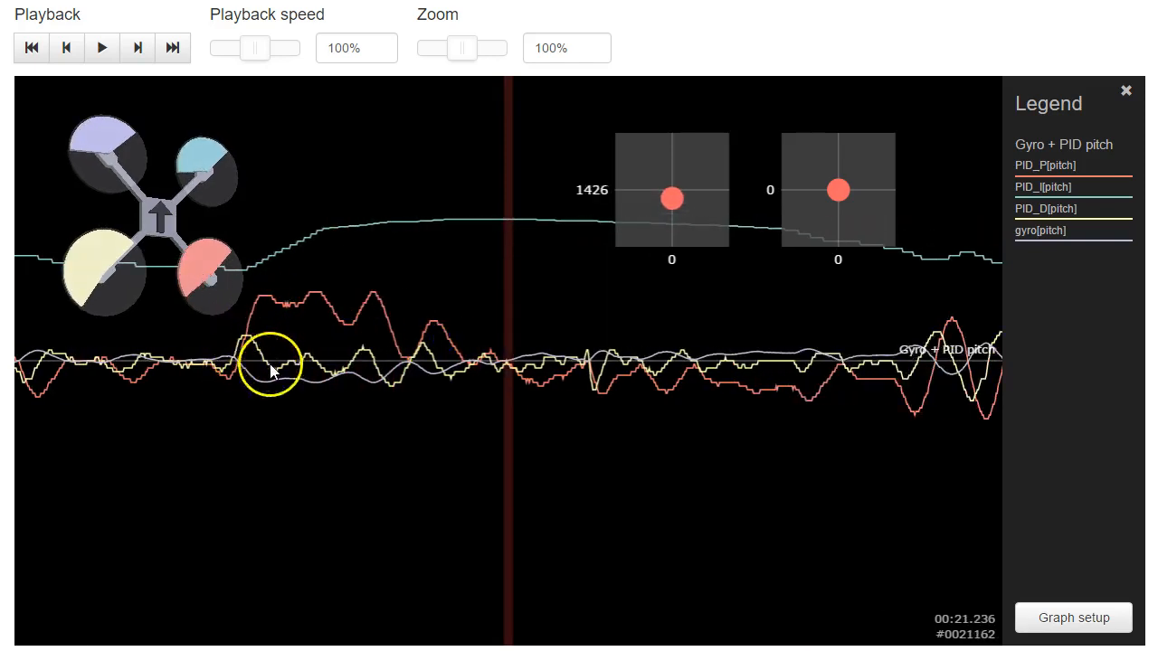
mouse_move(257, 328)
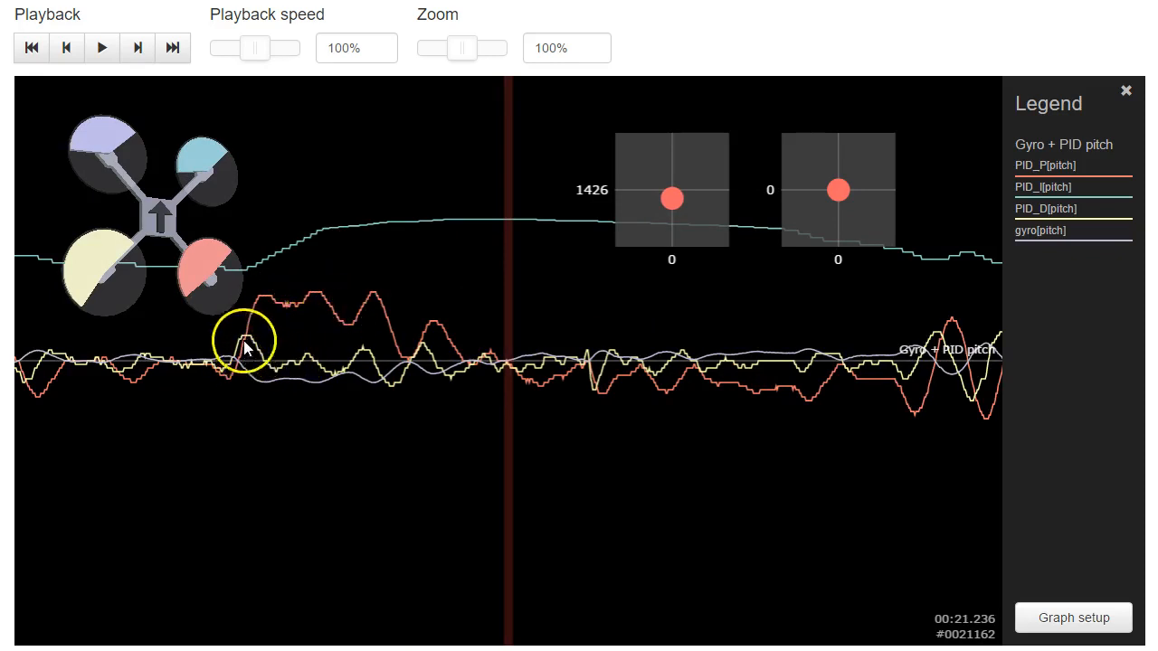
mouse_move(673, 402)
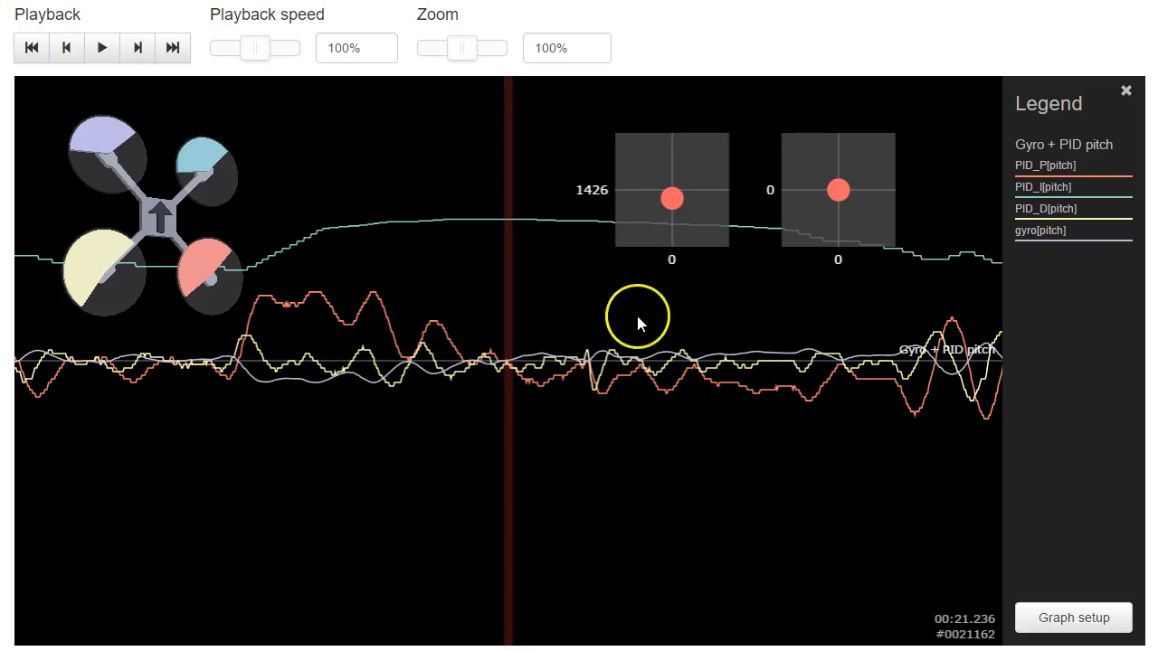
mouse_move(510, 443)
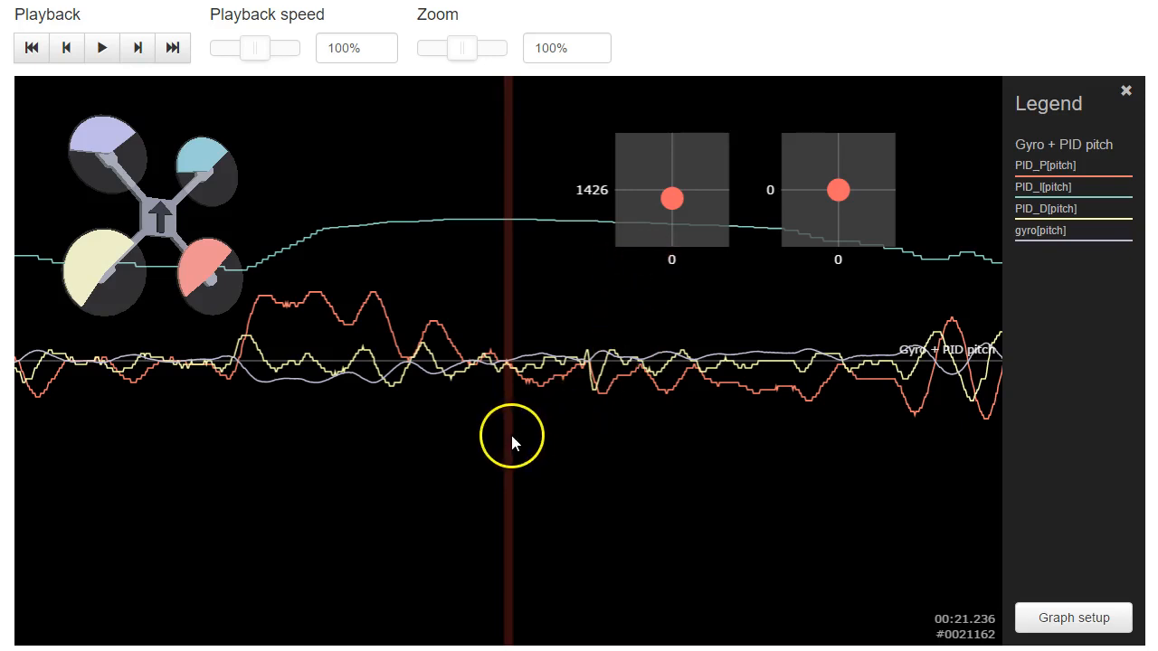
mouse_move(480, 633)
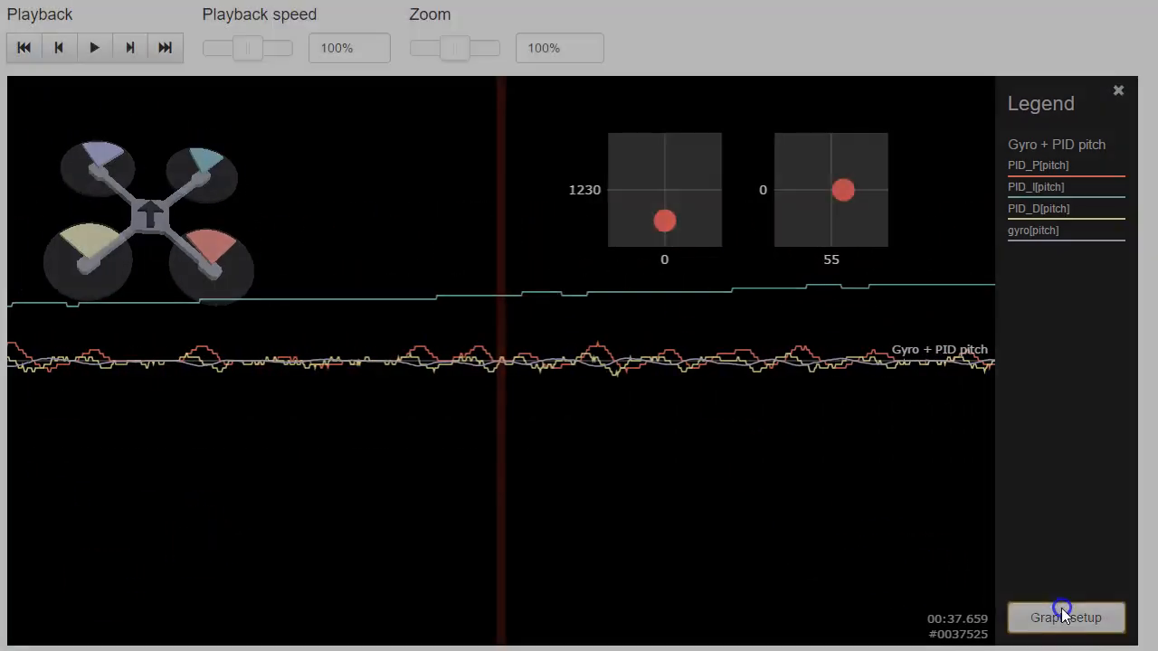
- Change the graph to 'Gyro + PID yaw' with PID_P[yaw], PID_I[yaw] and gyro[yaw] fields
left_click(1065, 616)
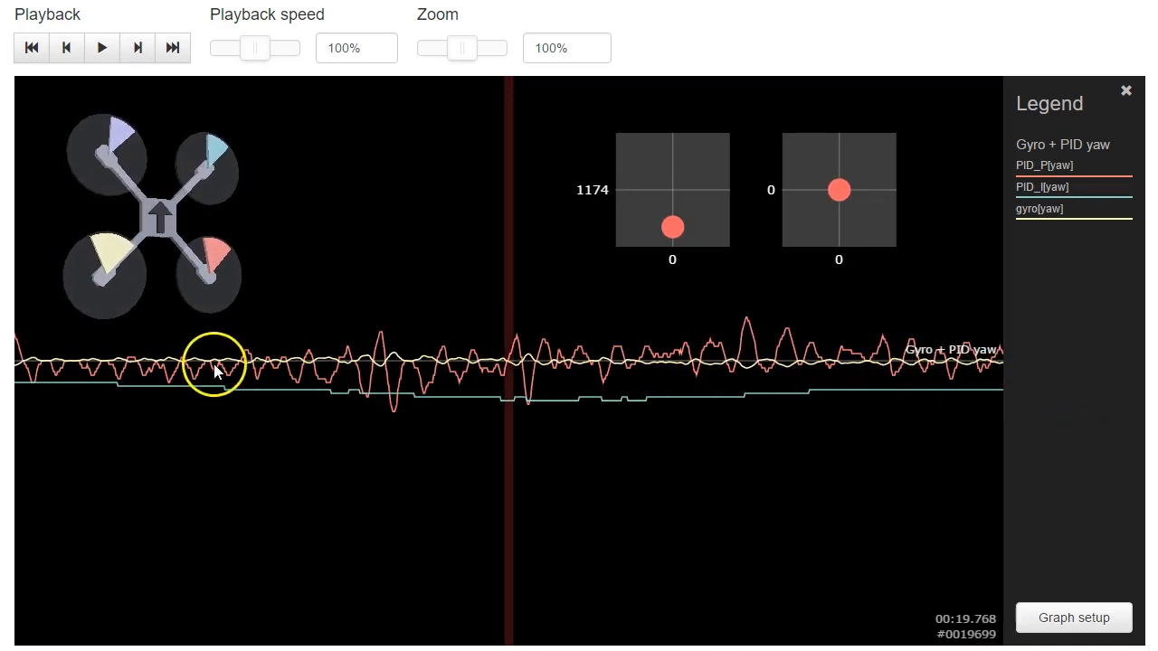
mouse_move(579, 369)
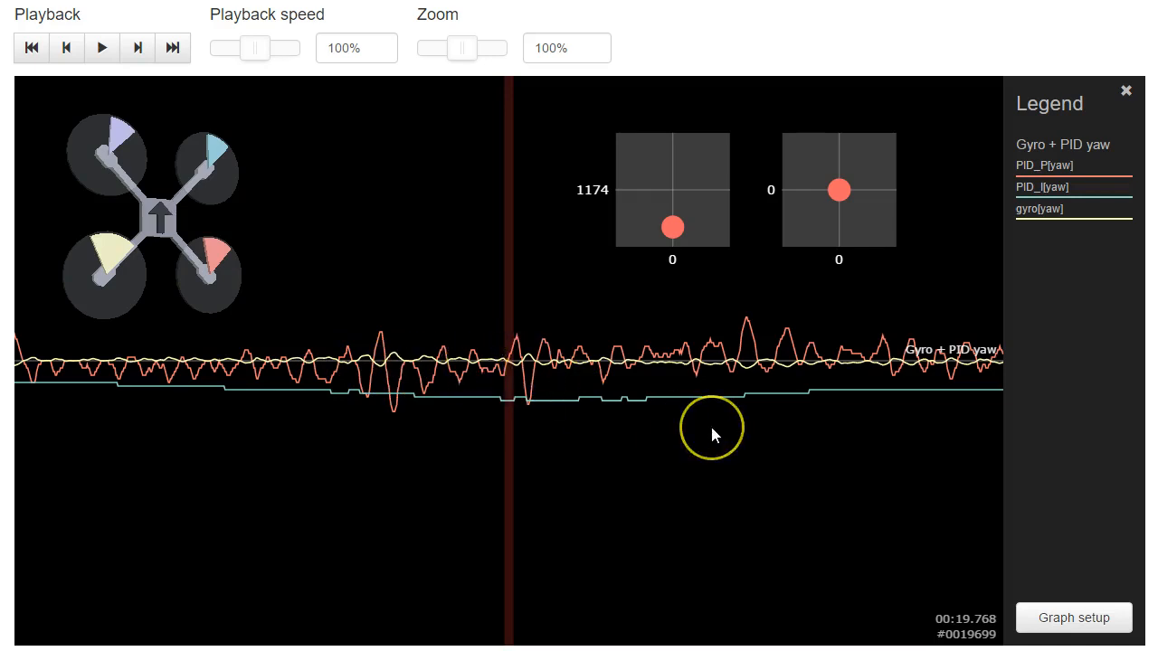
mouse_move(782, 427)
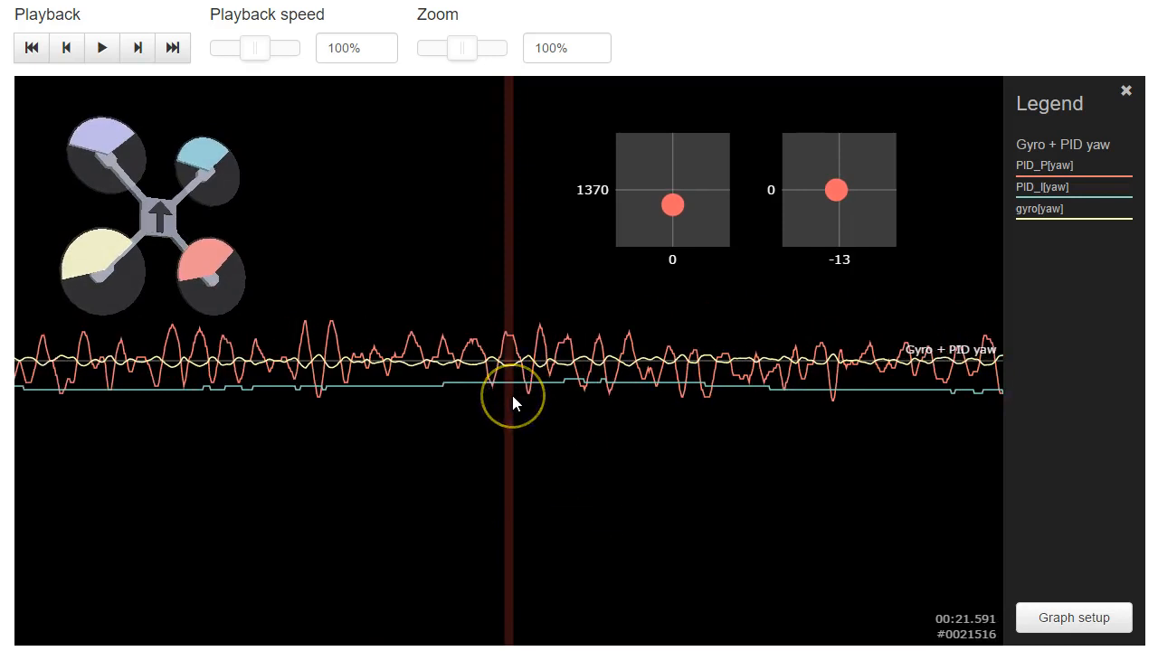
mouse_move(539, 408)
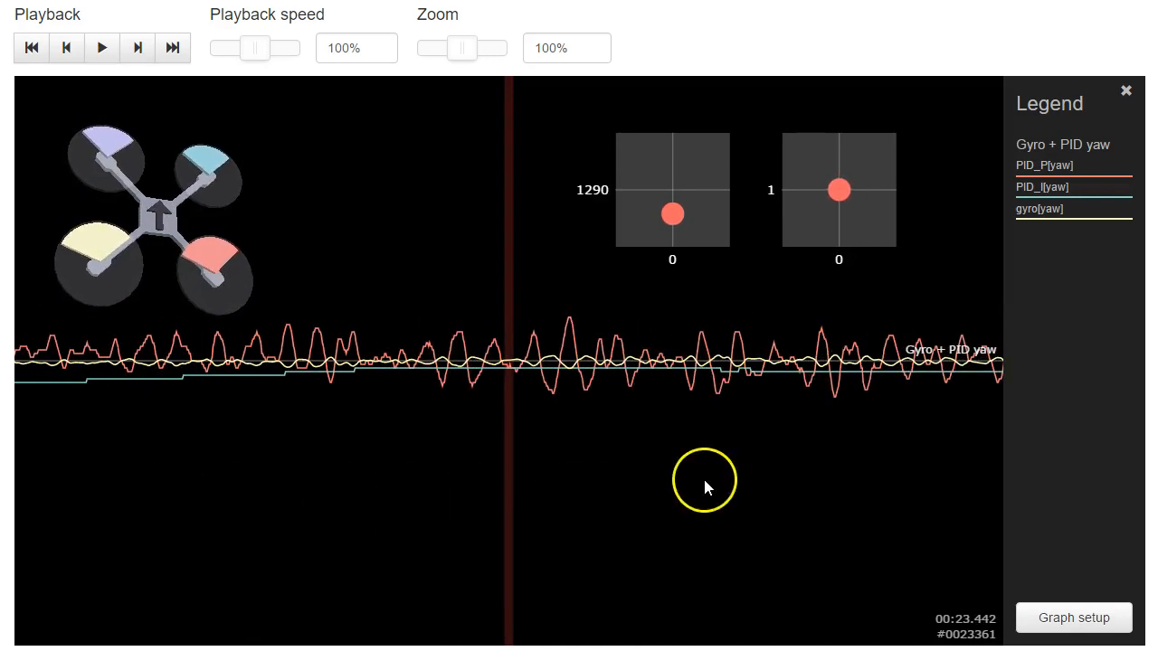
mouse_move(749, 514)
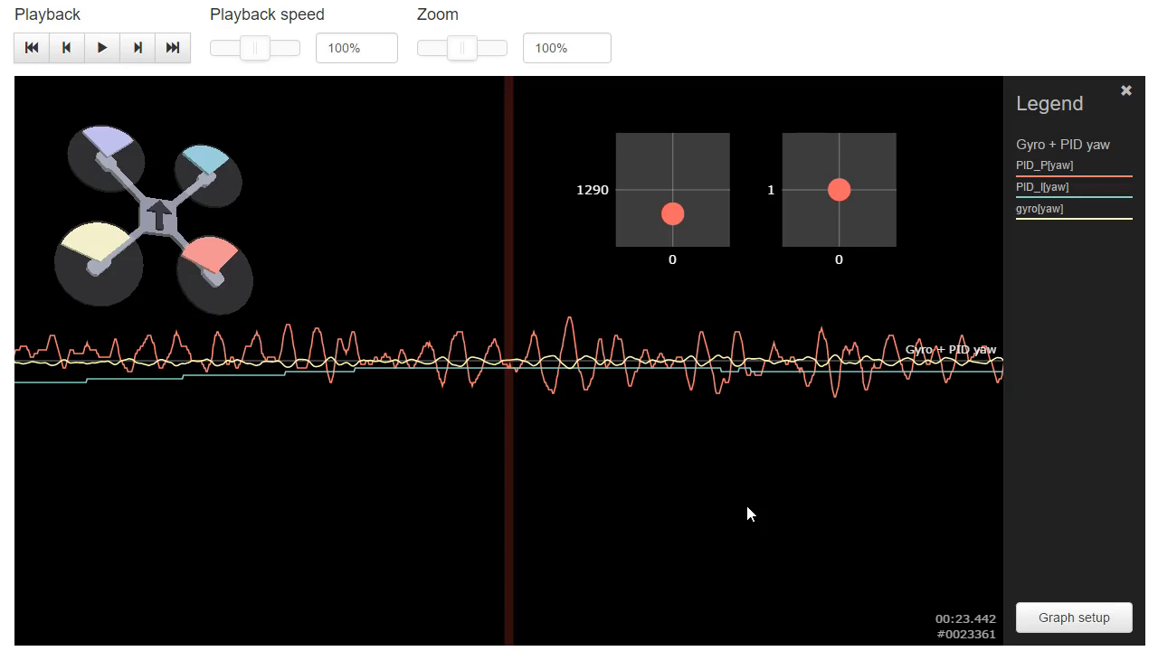
mouse_move(741, 512)
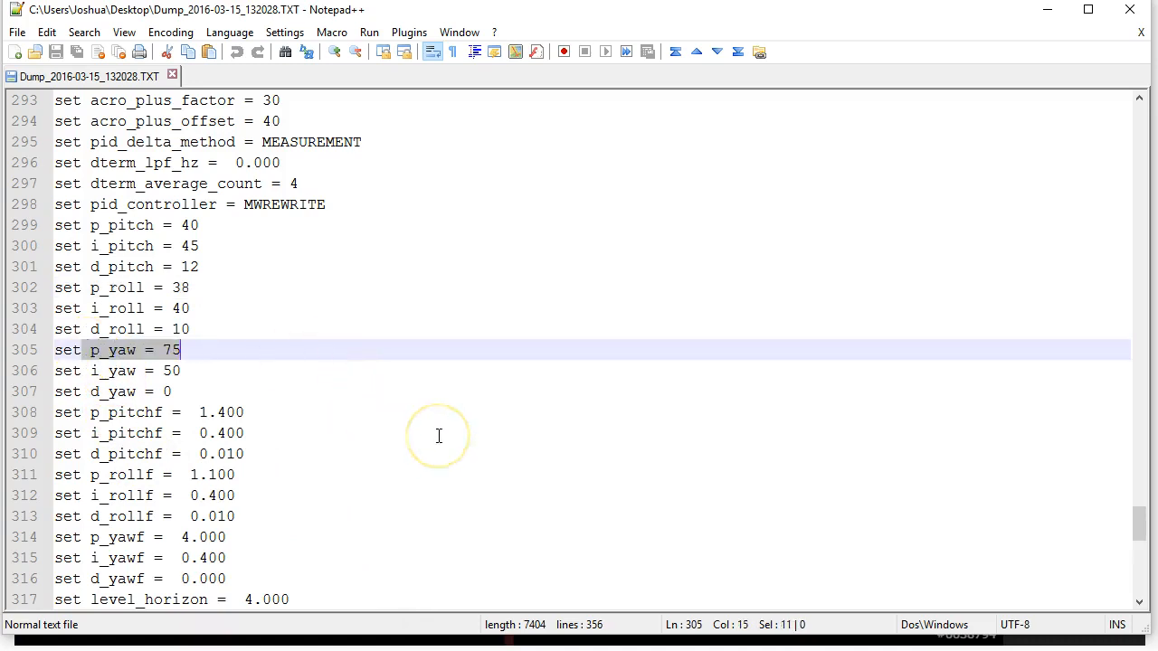
mouse_move(148, 473)
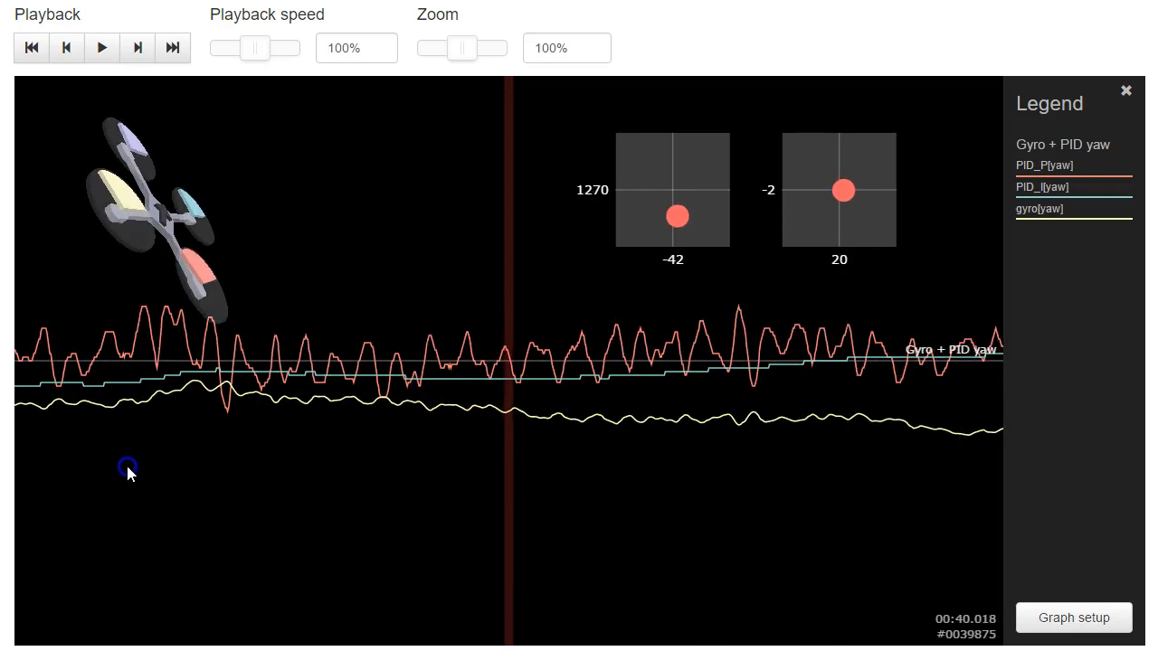
mouse_move(734, 426)
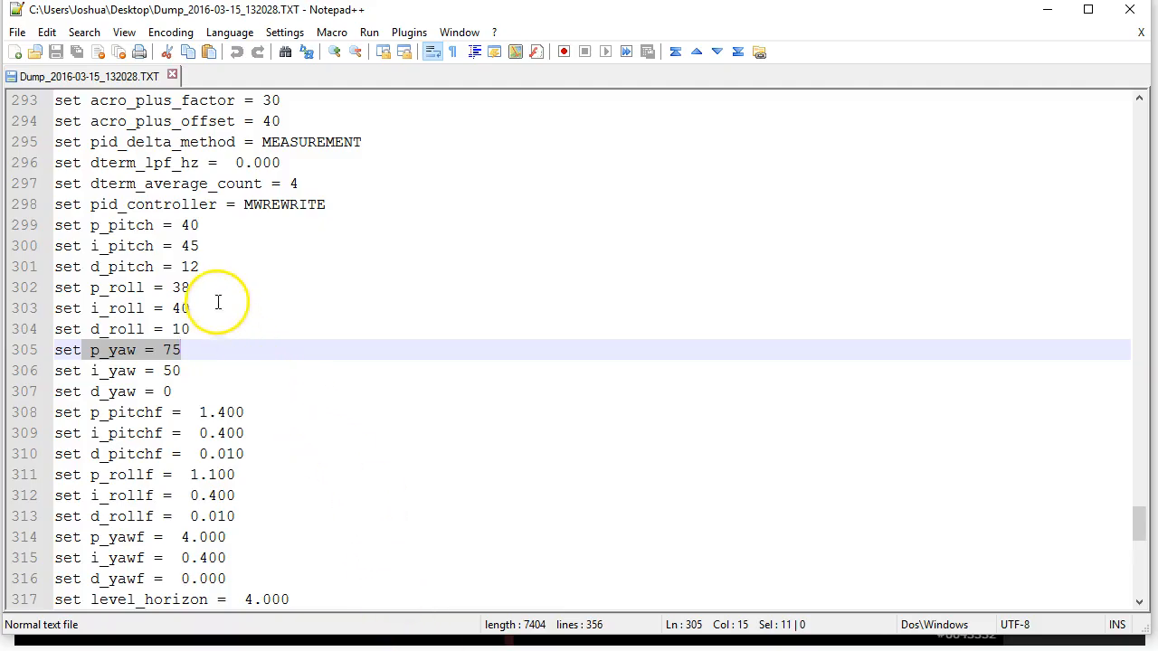
- Review the roll (38/40/10) and pitch (40/45/12) PID gains in the Notepad++ CLI dump
left_click(201, 265)
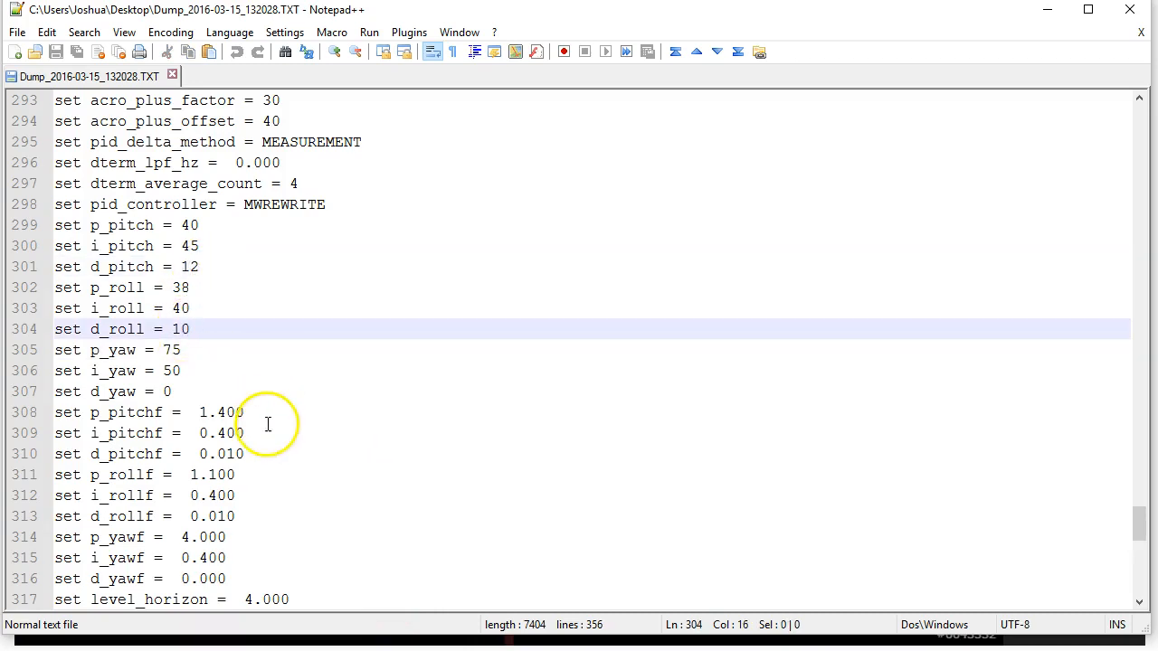
mouse_move(340, 348)
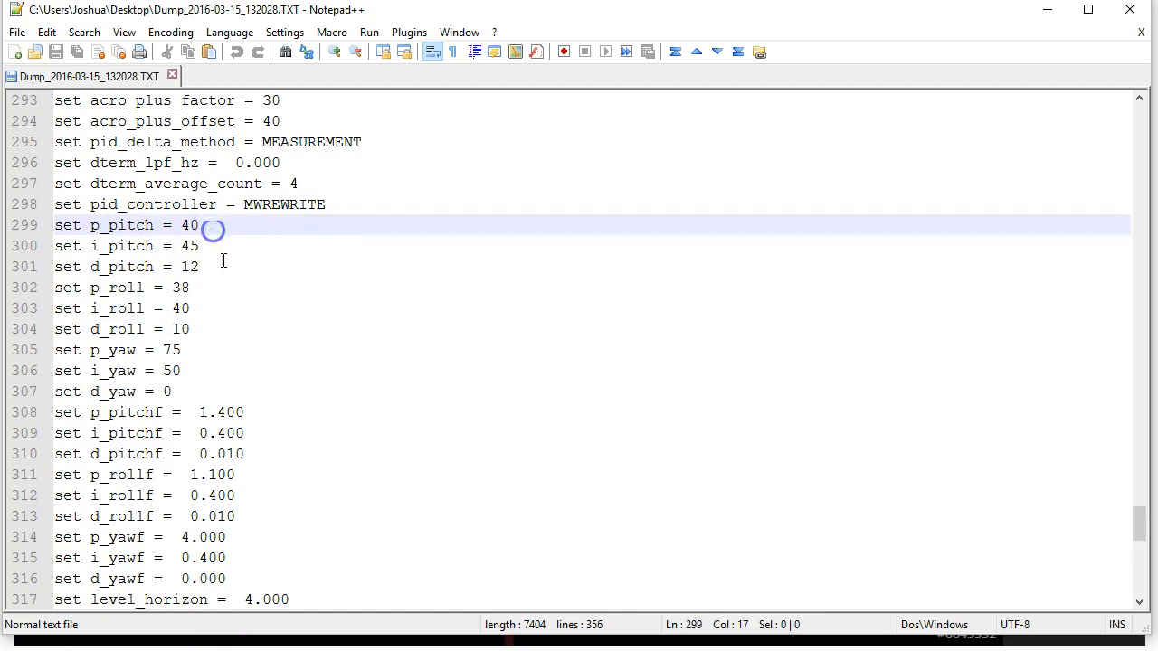
left_click(199, 265)
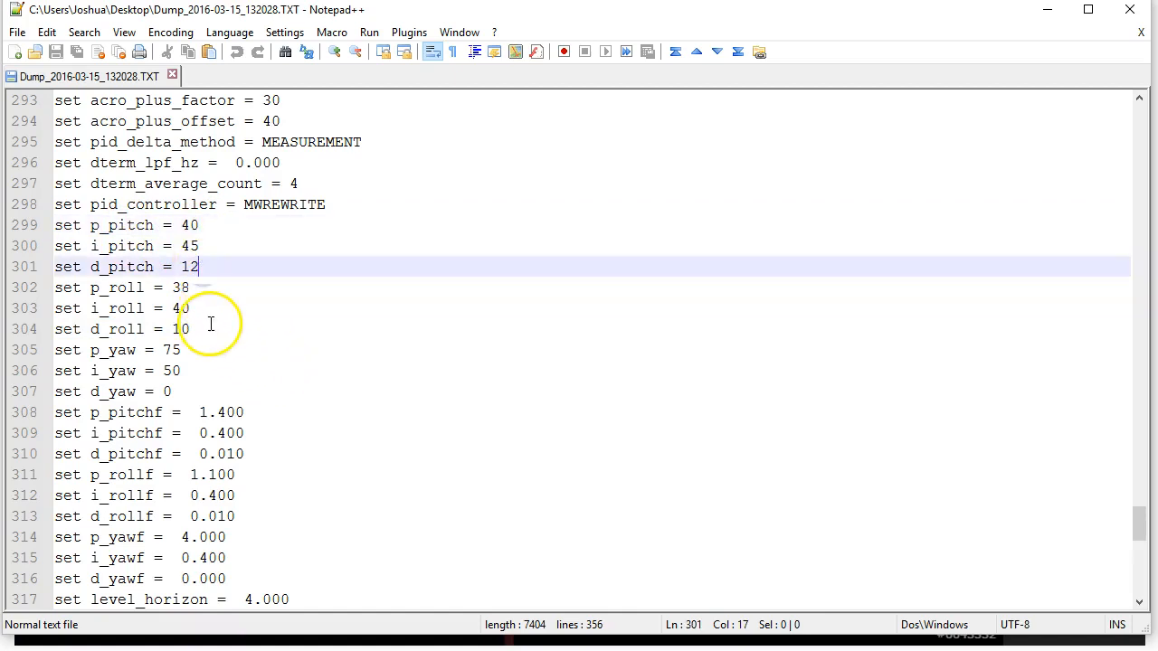